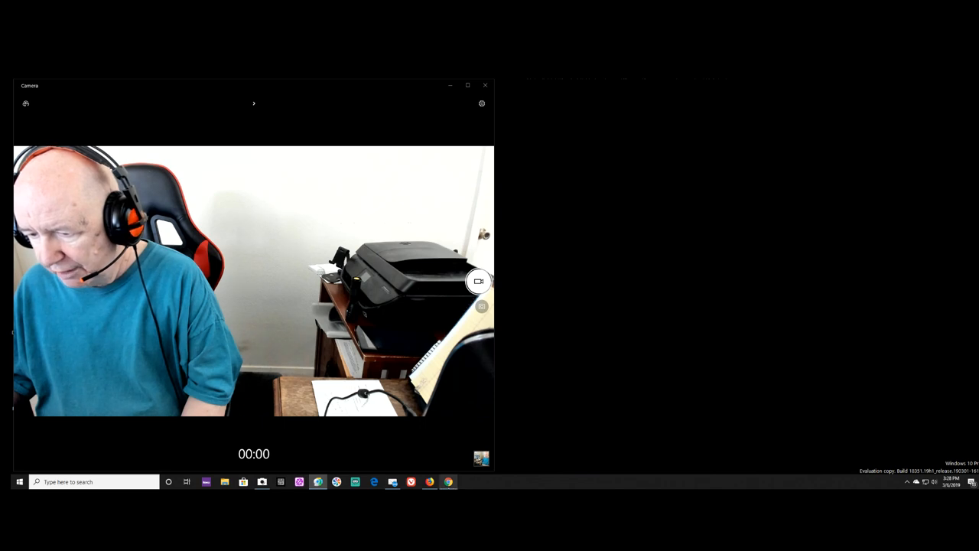
Step: Show the Chrome window with the CNN front page beside the webcam view
click(448, 481)
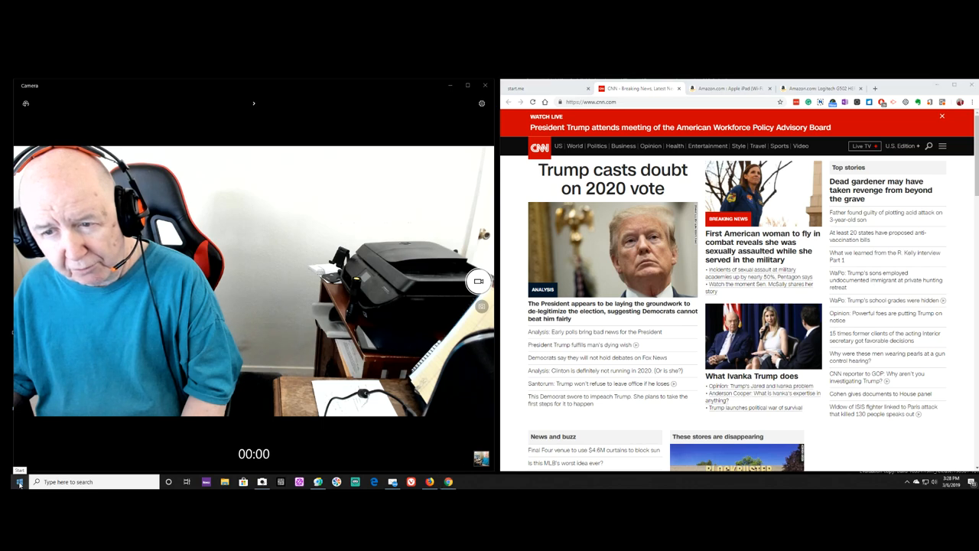
Step: Open Windows Settings from the Start button's right-click menu
click(18, 482)
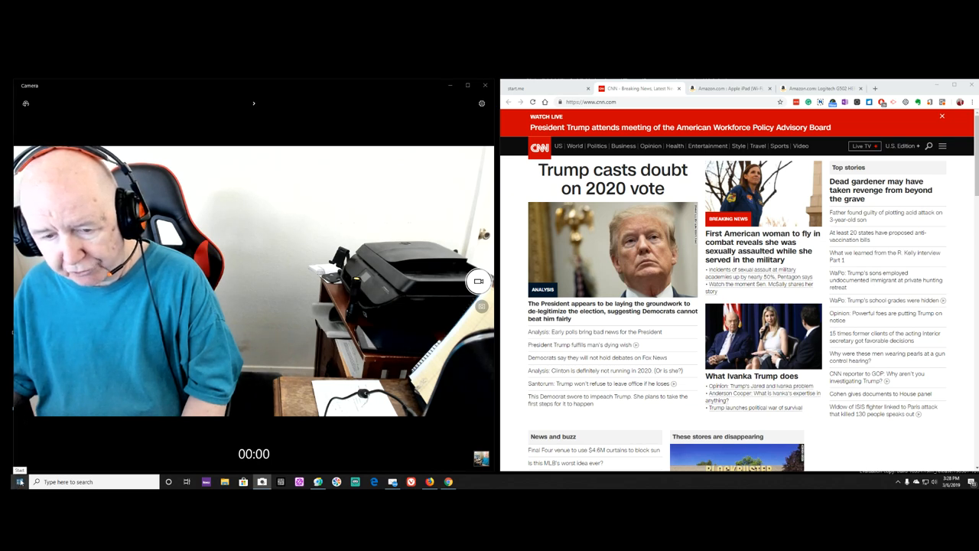
right_click(19, 482)
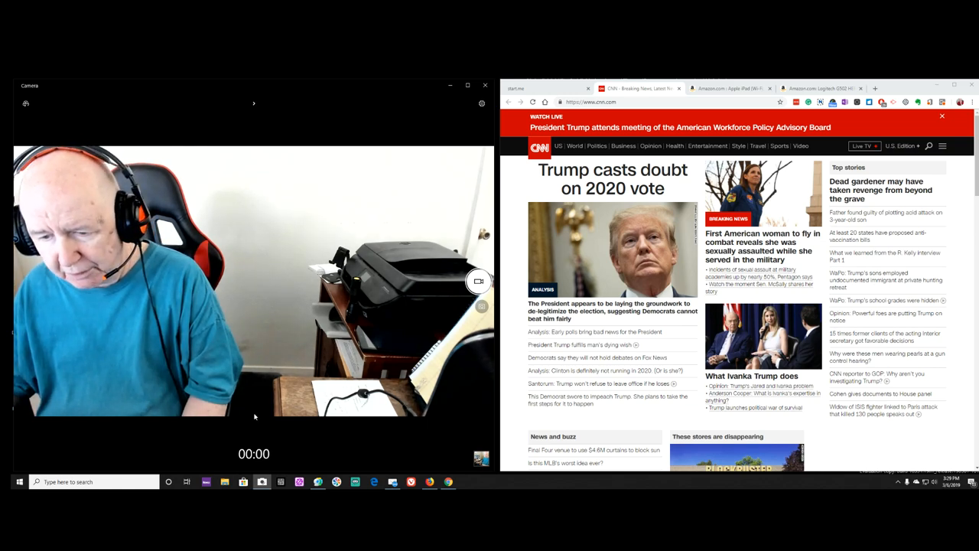
click(19, 482)
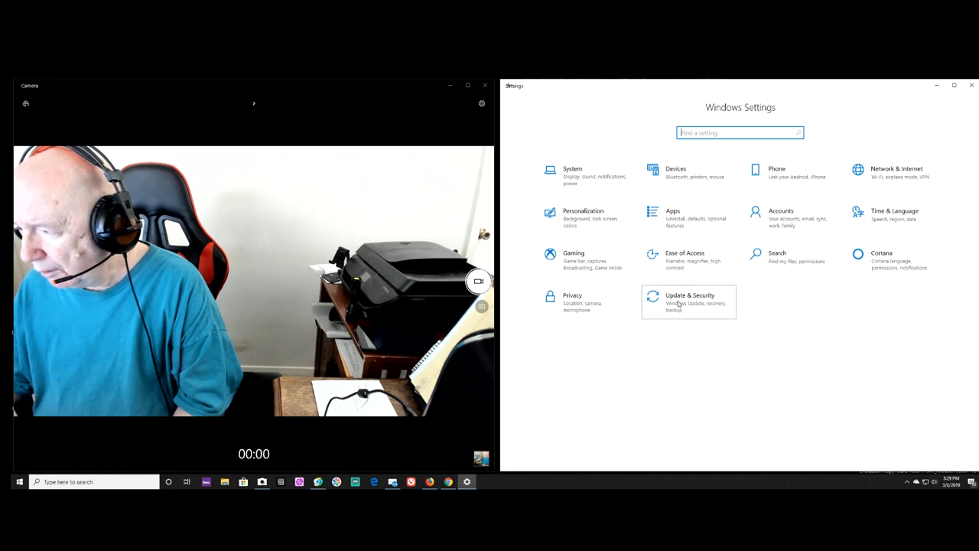
Step: Browse Update & Security through Delivery Optimization to the Windows Insider Program page
click(689, 302)
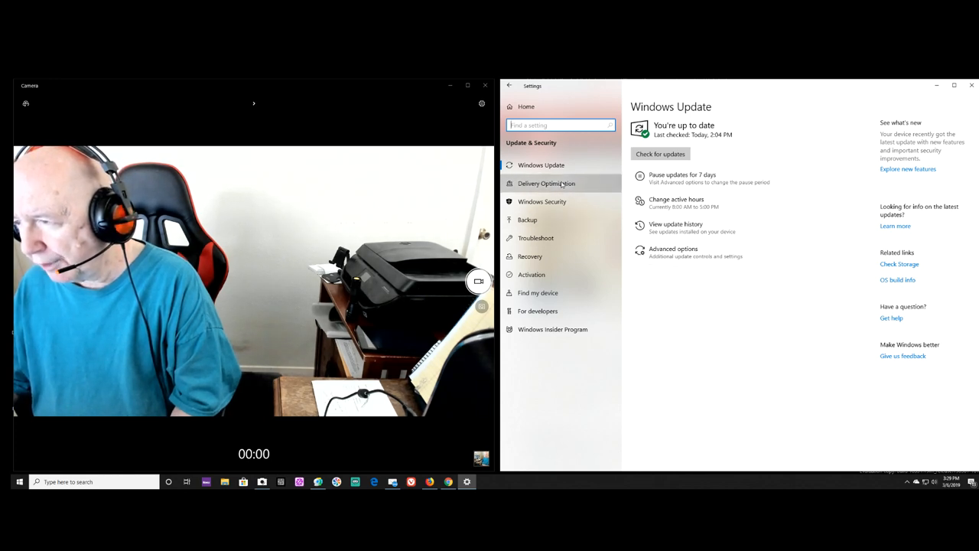
click(546, 182)
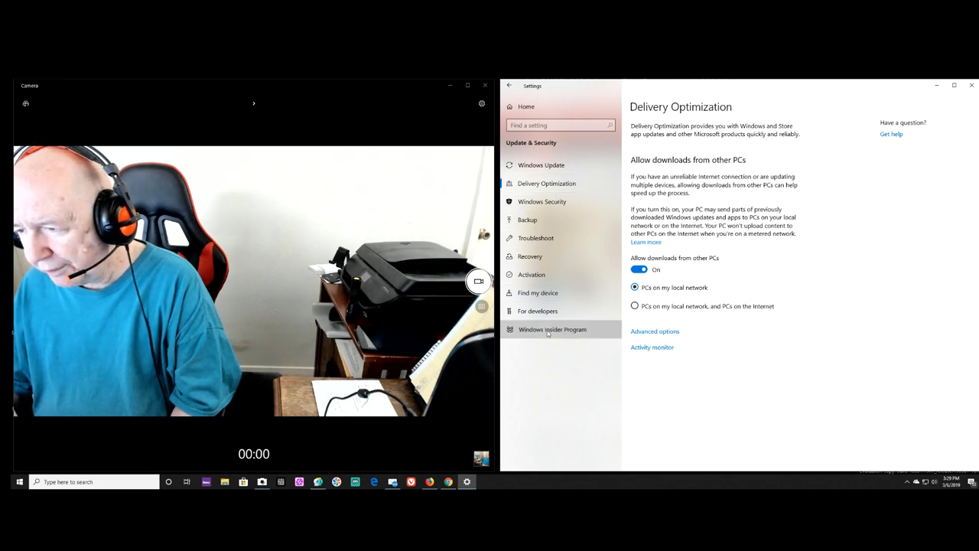
click(552, 329)
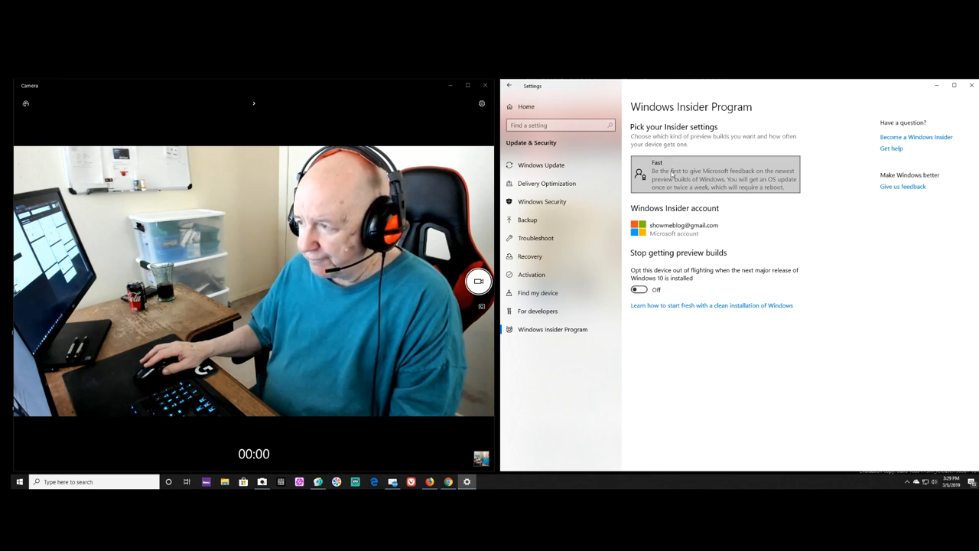
mouse_move(791, 252)
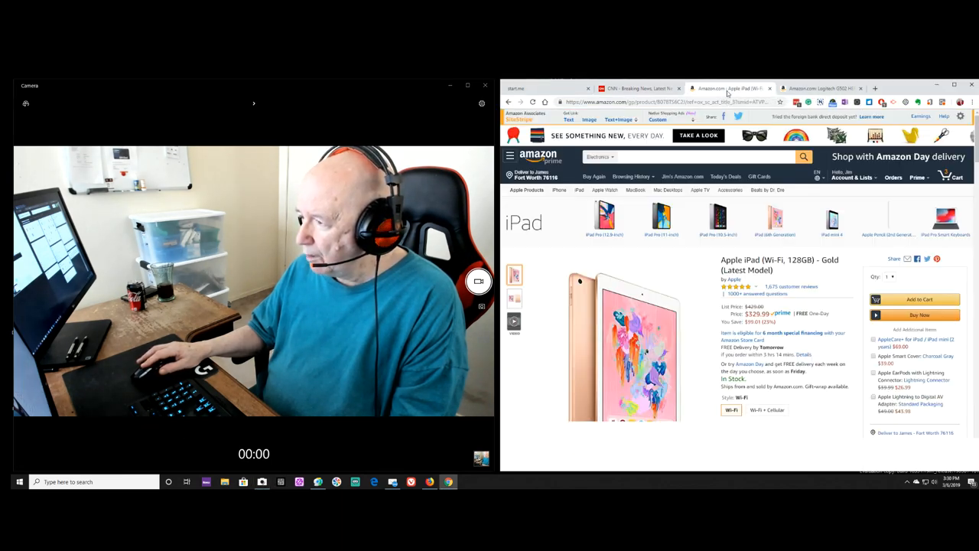
scroll(down, 3)
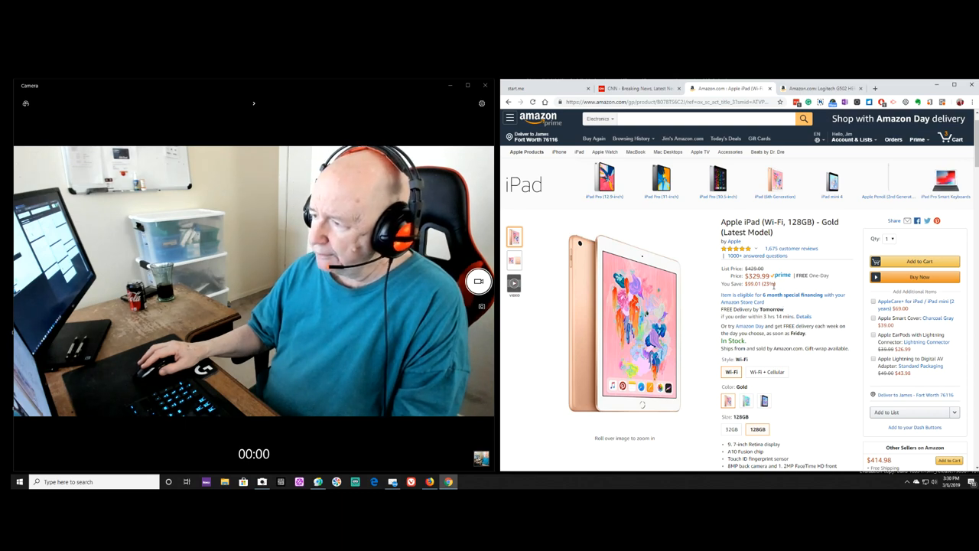
scroll(down, 3)
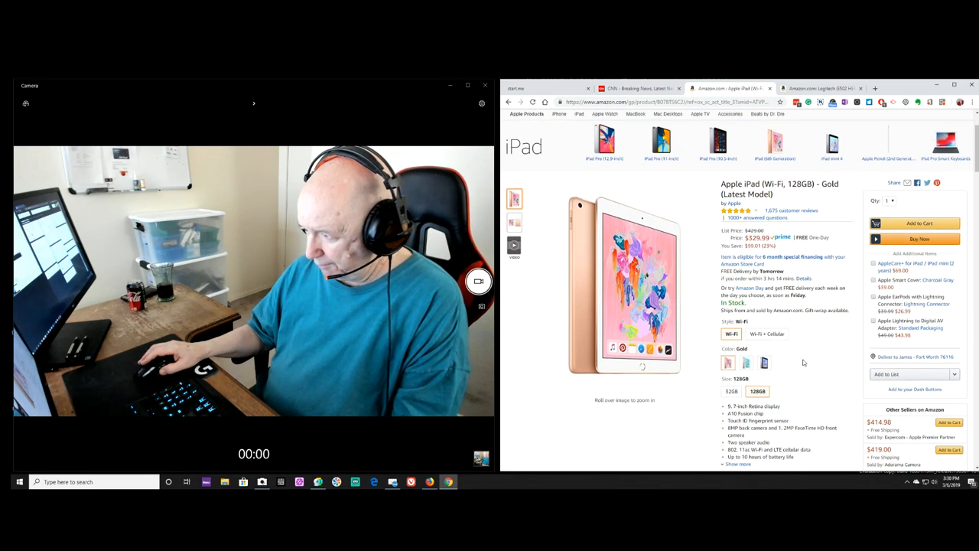
scroll(down, 3)
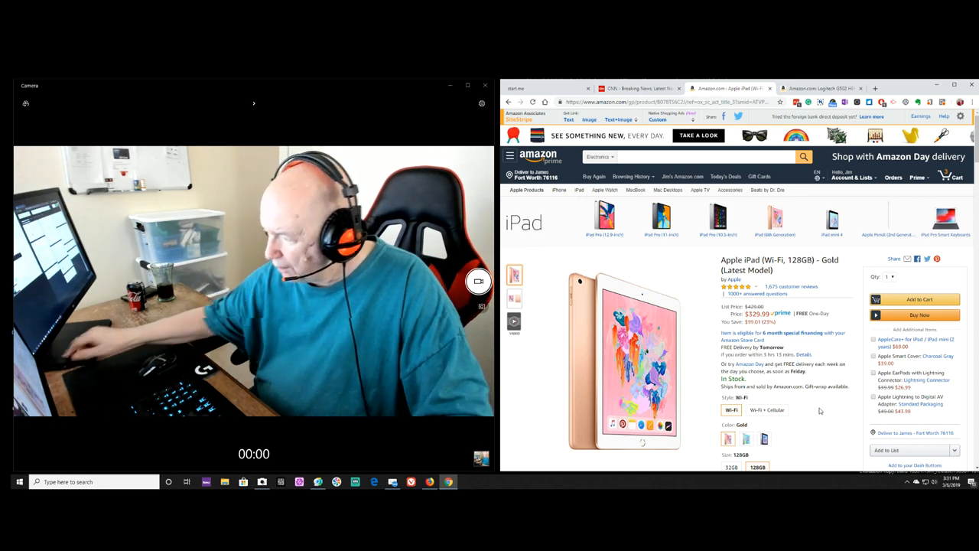
scroll(down, 3)
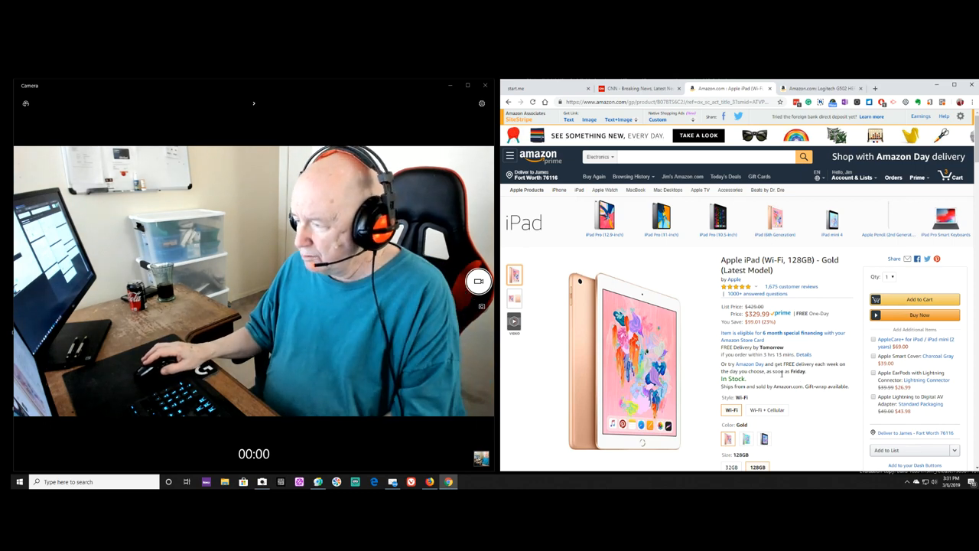
scroll(down, 3)
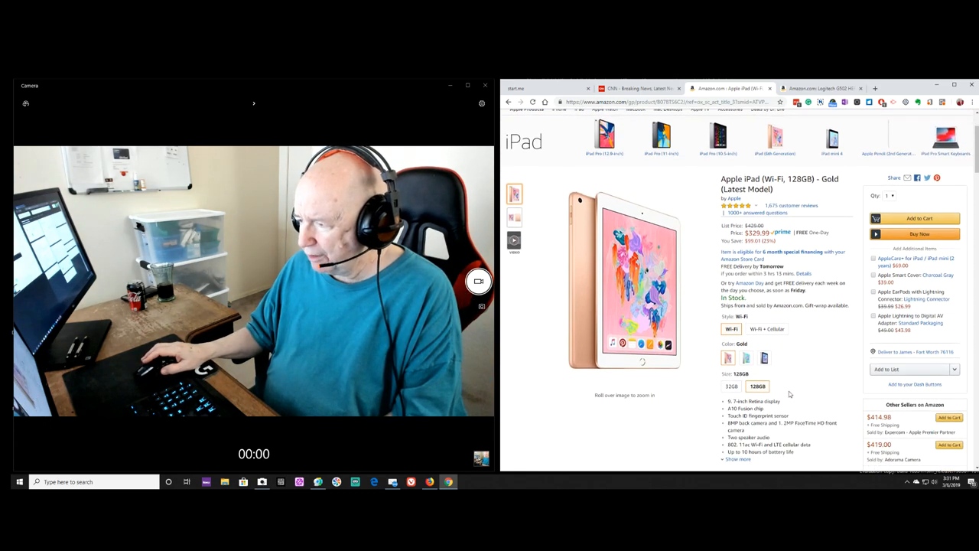
scroll(down, 3)
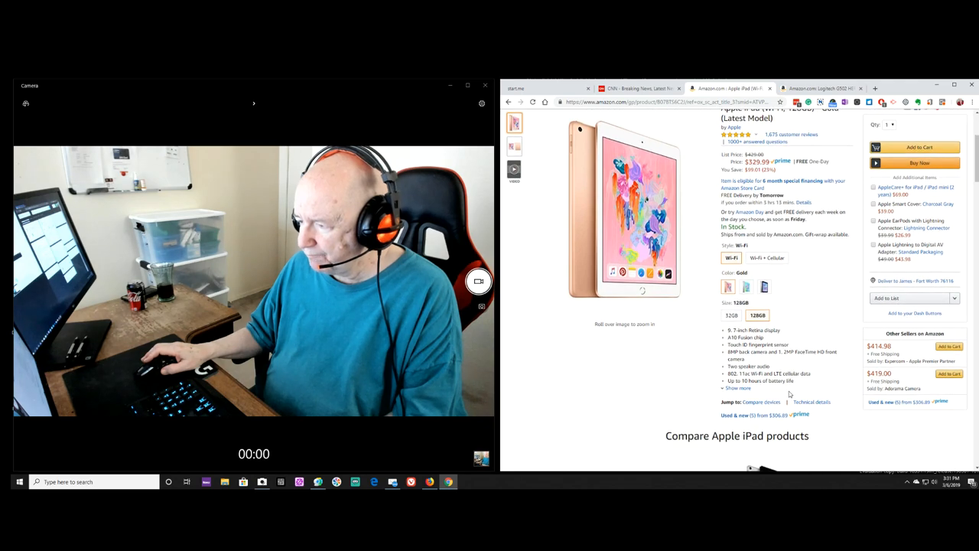
scroll(down, 3)
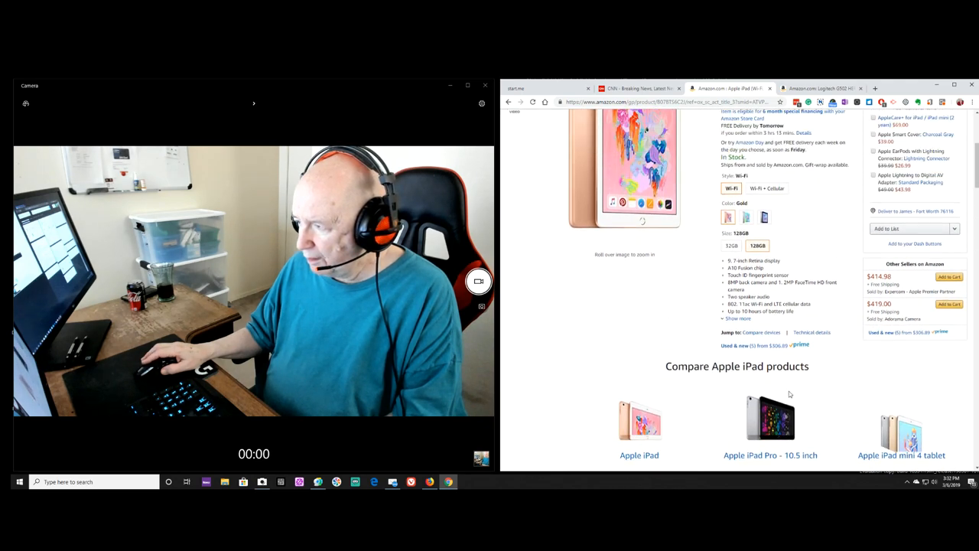
scroll(up, 3)
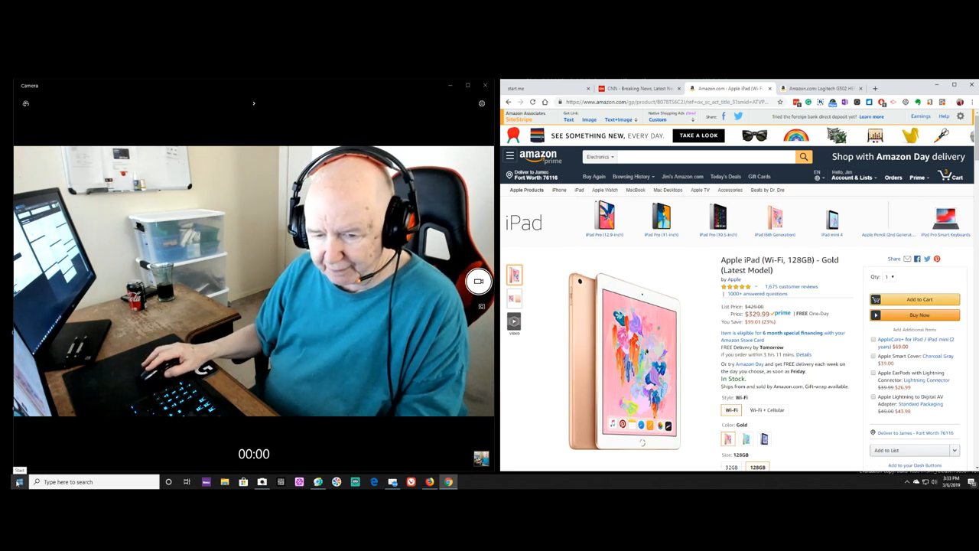
Step: Launch Settings from the Start menu's left column
click(19, 482)
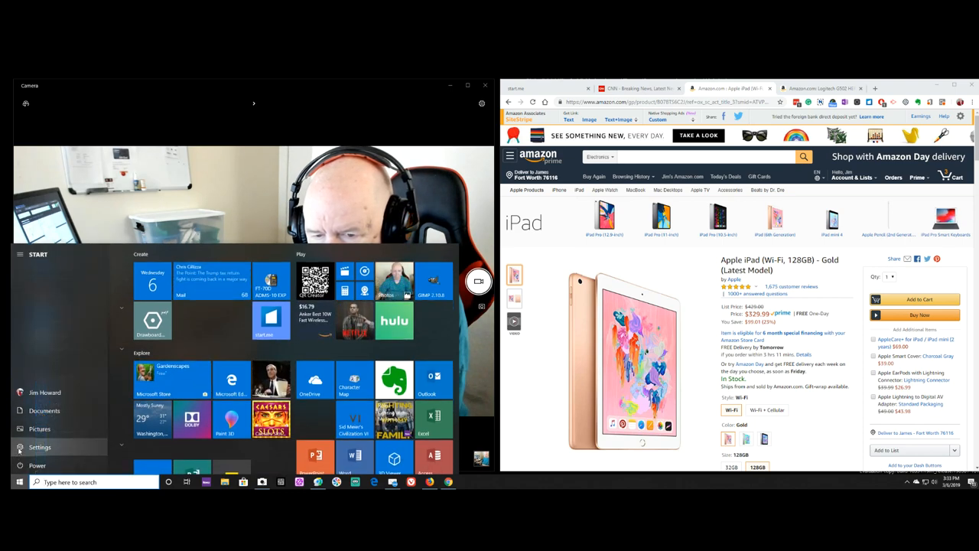
click(39, 447)
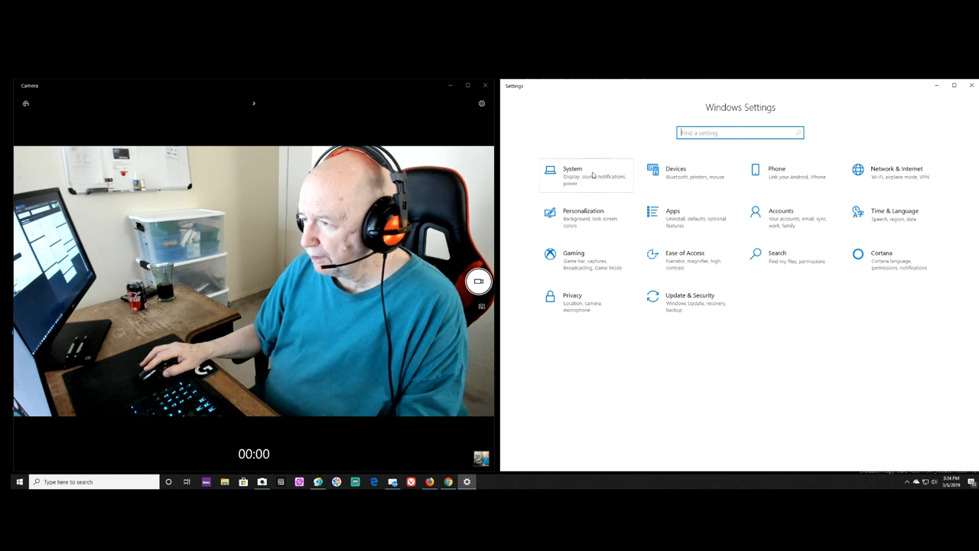
Step: Open System > Display and expand the resolution dropdown showing 2560 × 1440
click(572, 172)
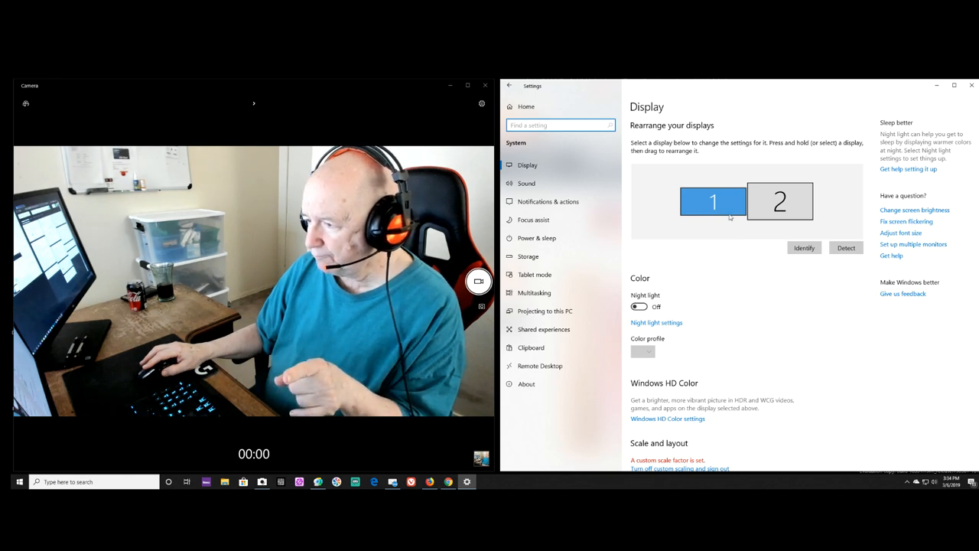
scroll(down, 3)
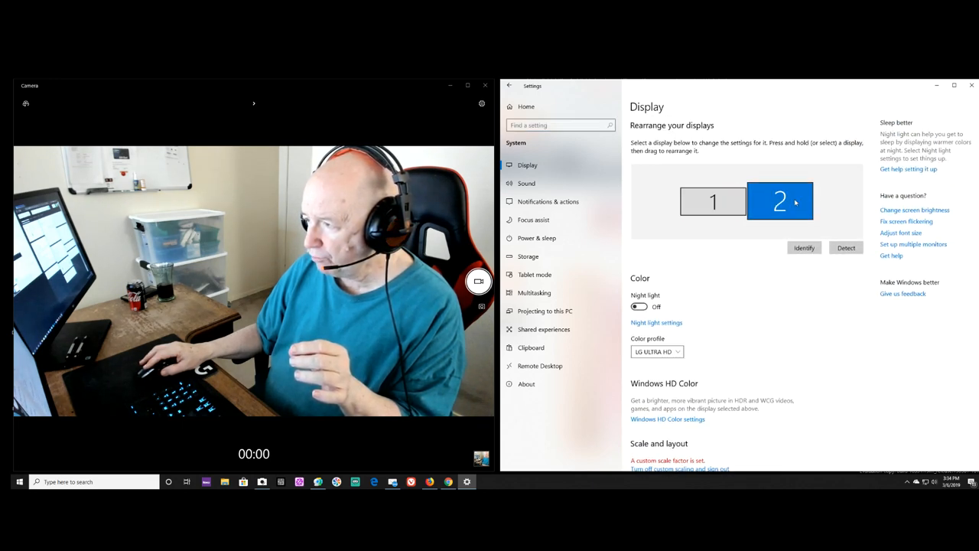
scroll(down, 3)
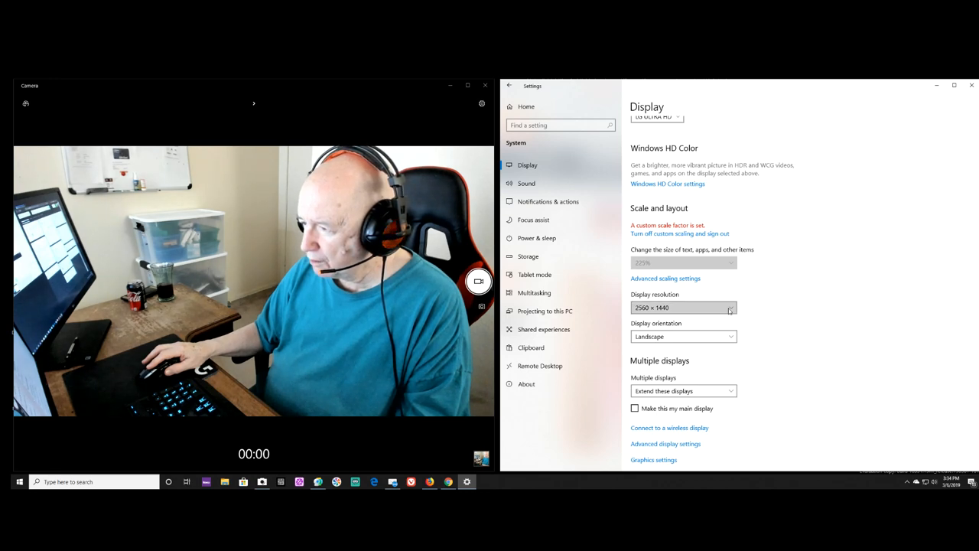
click(683, 306)
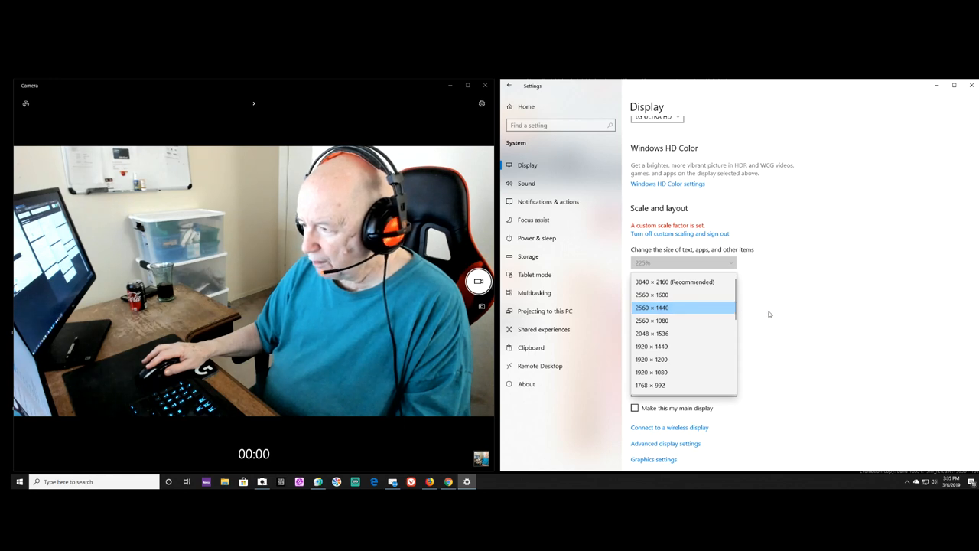
click(651, 307)
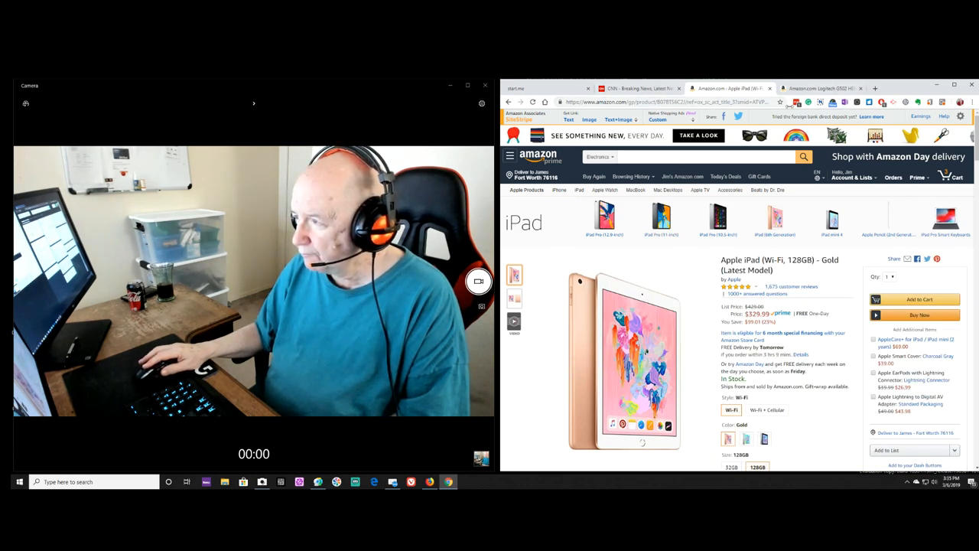
Step: Switch to the Amazon tab for the Logitech G502 HERO mouse at $67.49
click(819, 88)
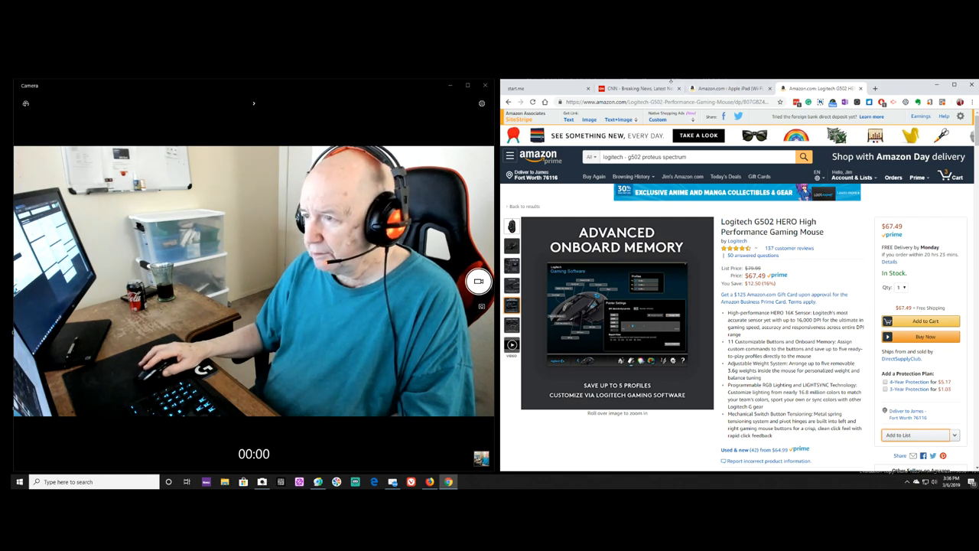
Step: Switch to the CNN tab and scroll past Top stories to News and buzz
click(635, 88)
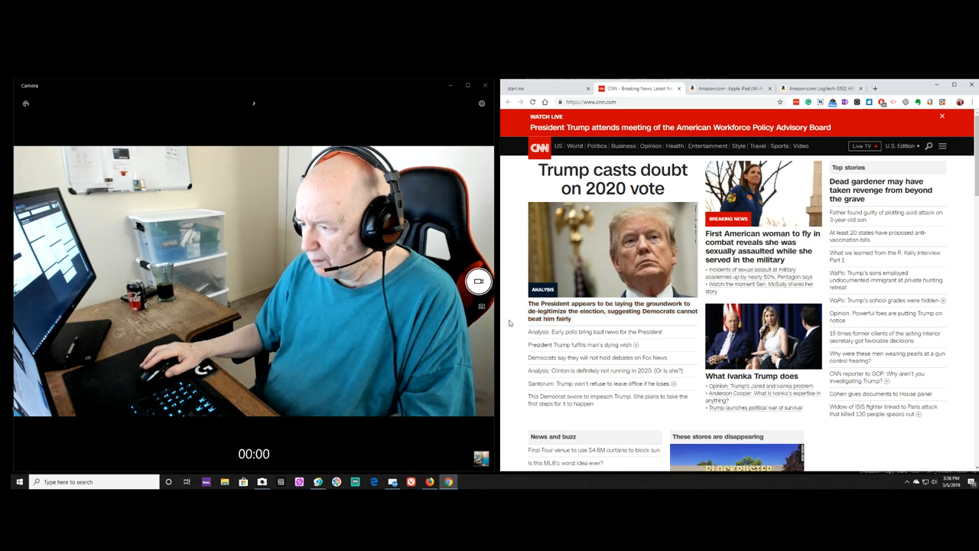
scroll(down, 3)
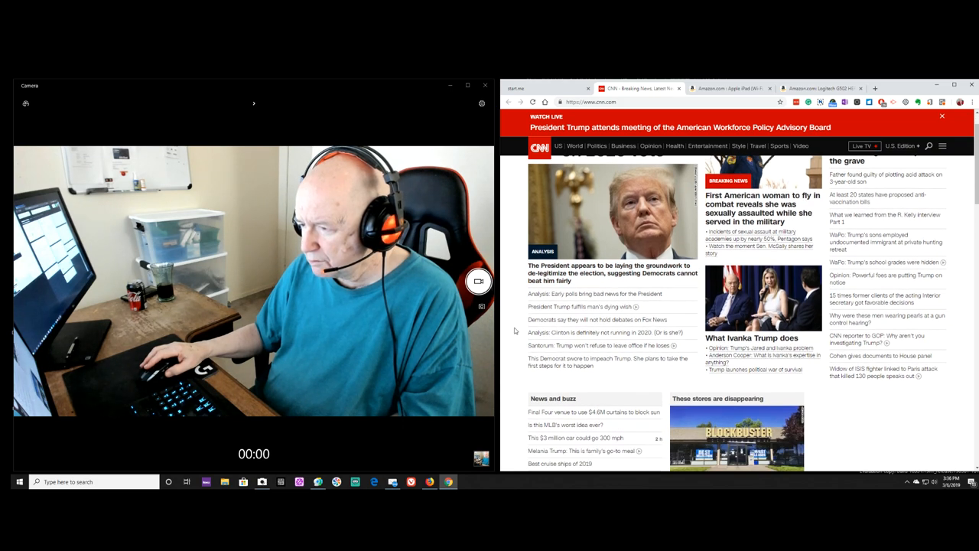
scroll(down, 3)
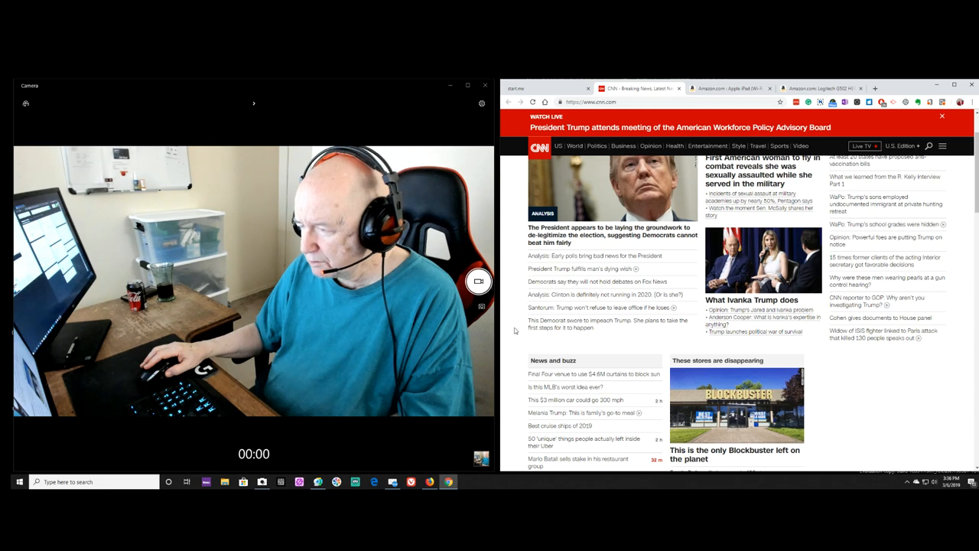
scroll(down, 3)
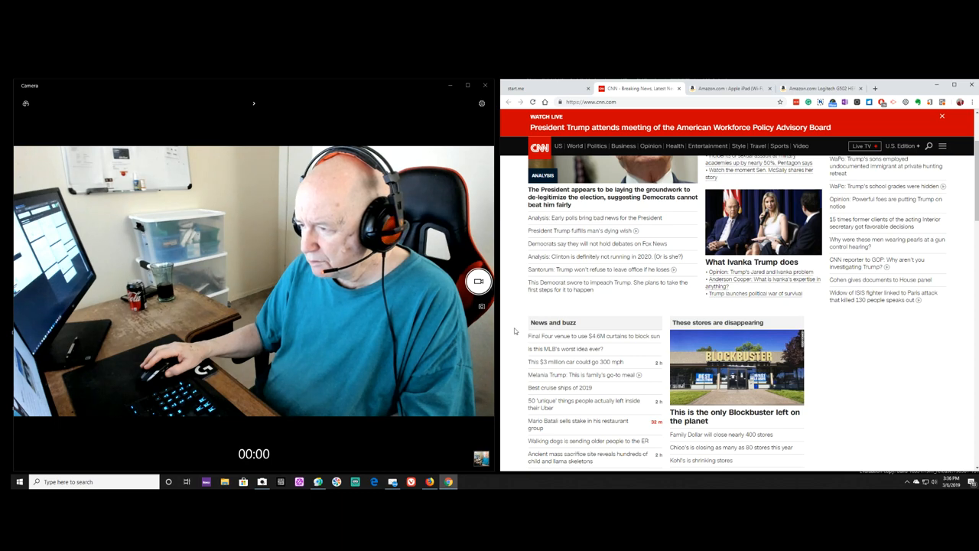
scroll(down, 3)
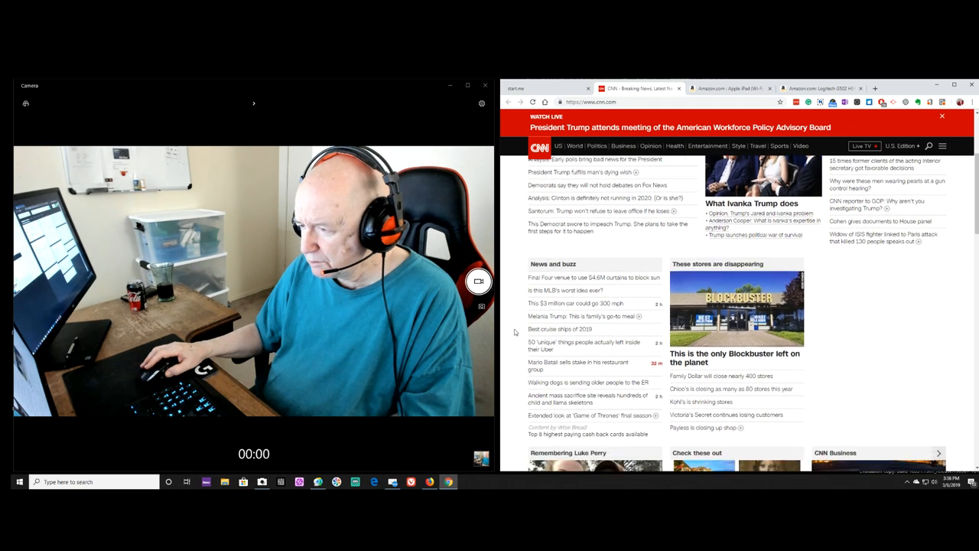
scroll(down, 3)
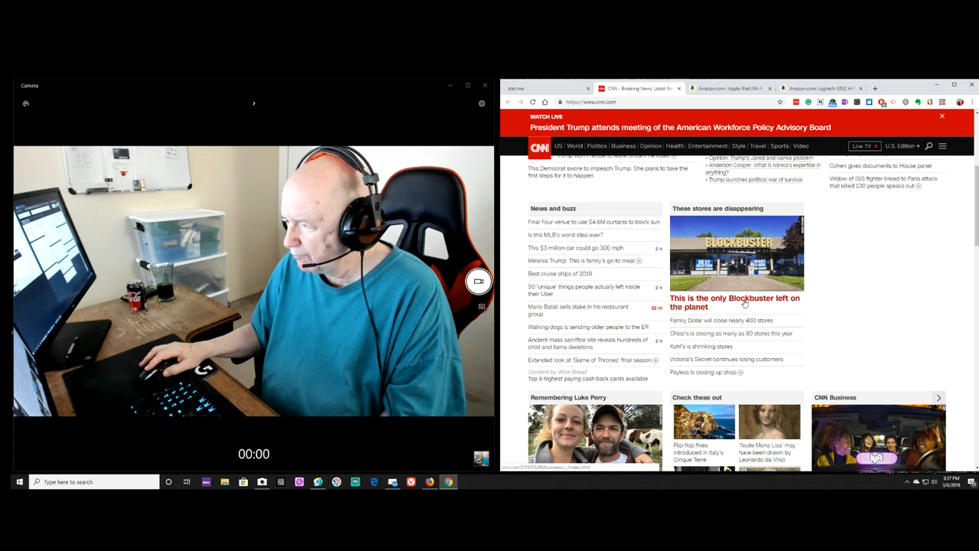
Step: Open and scroll the 'only one Blockbuster left on the planet' article
click(734, 302)
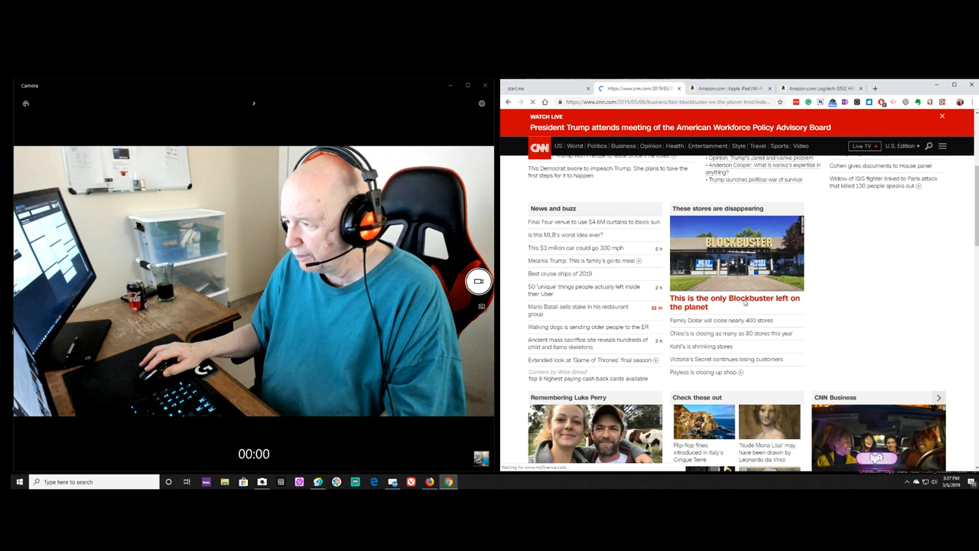
click(734, 302)
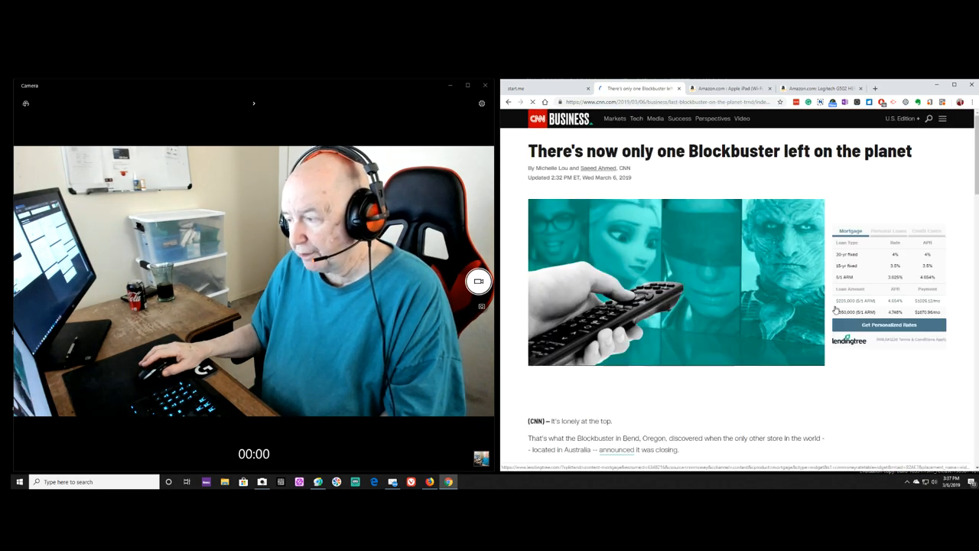
scroll(down, 3)
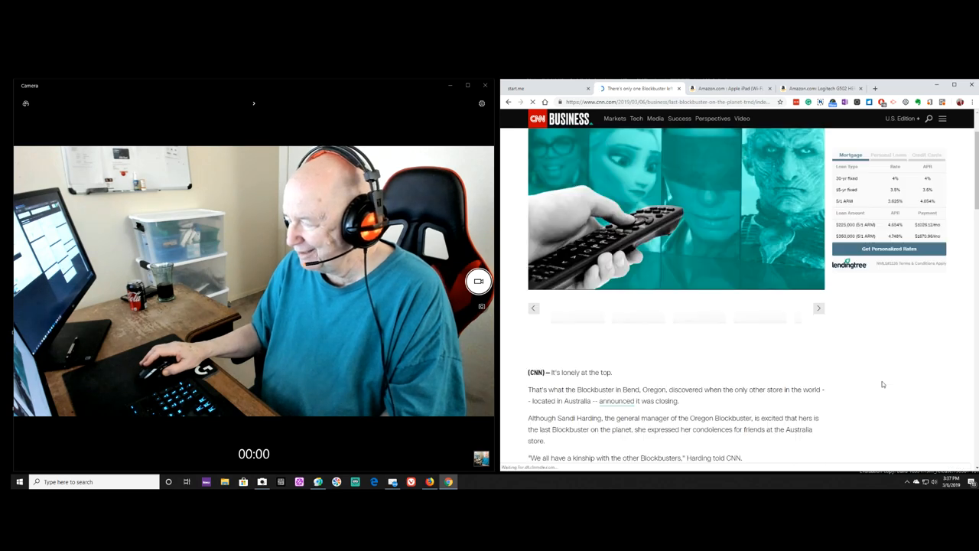
scroll(down, 3)
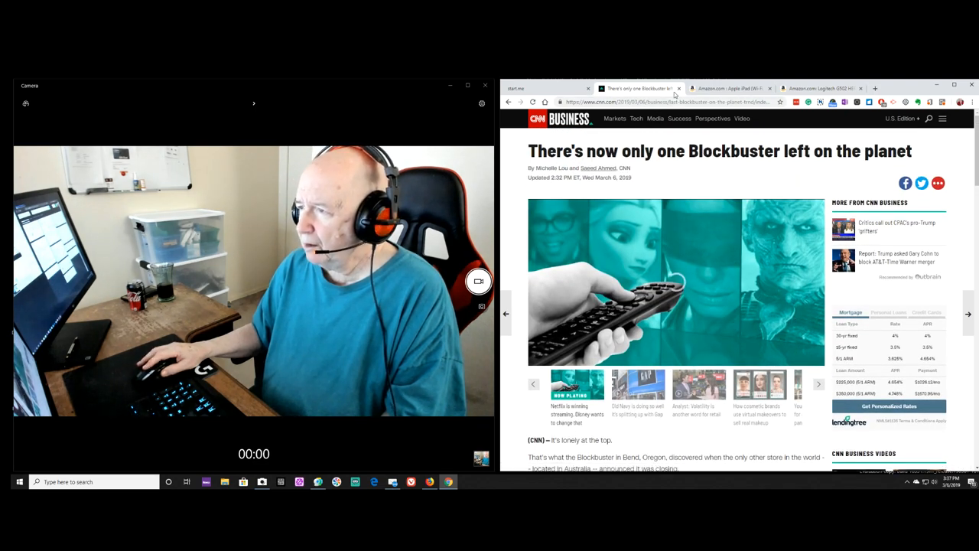
click(676, 281)
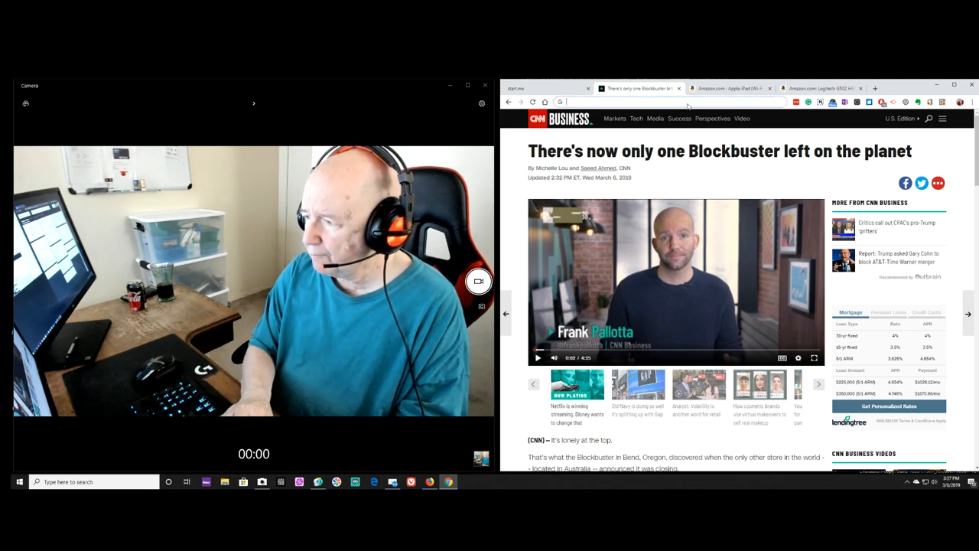
Step: Go to Netflix and scroll slightly past the featured The Boy Who Harnessed the Wind
text(netflix.com/browse)
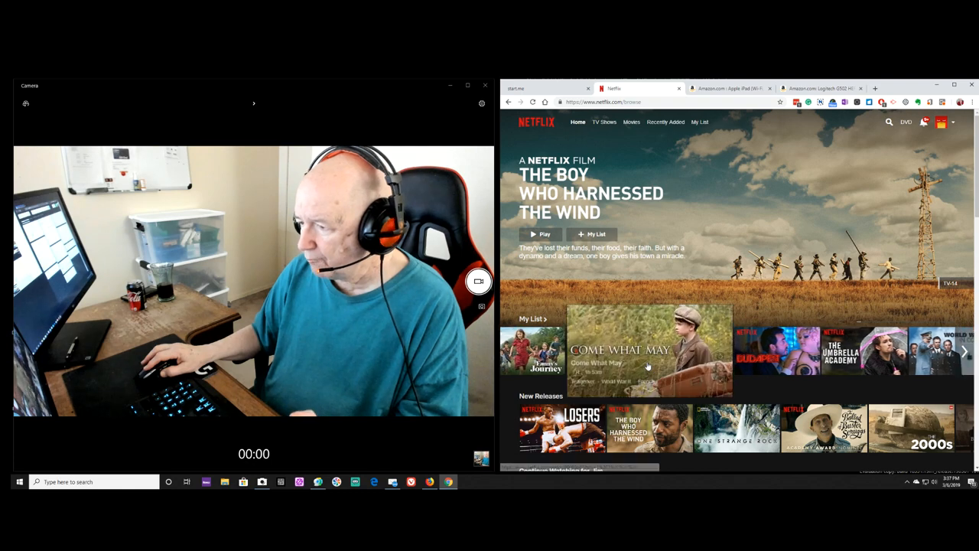
mouse_move(649, 352)
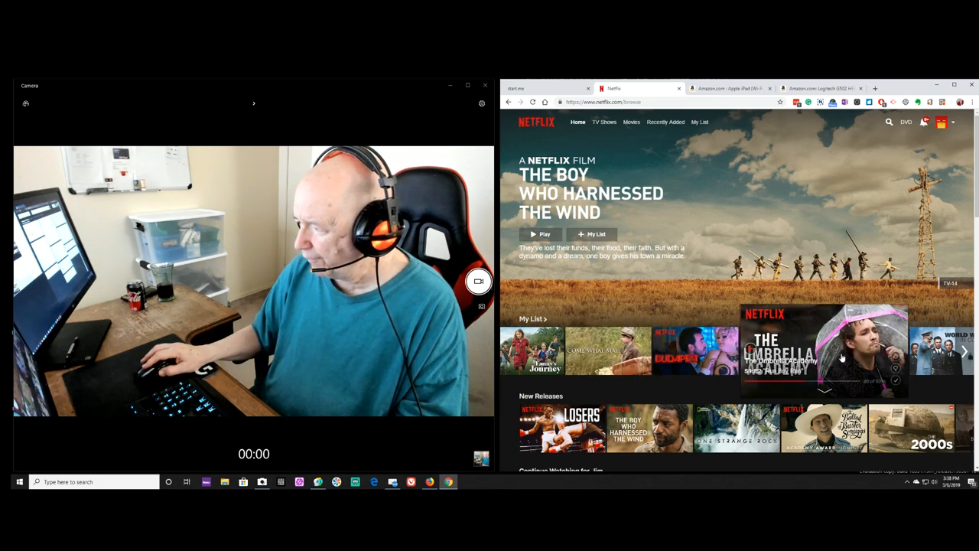
scroll(down, 3)
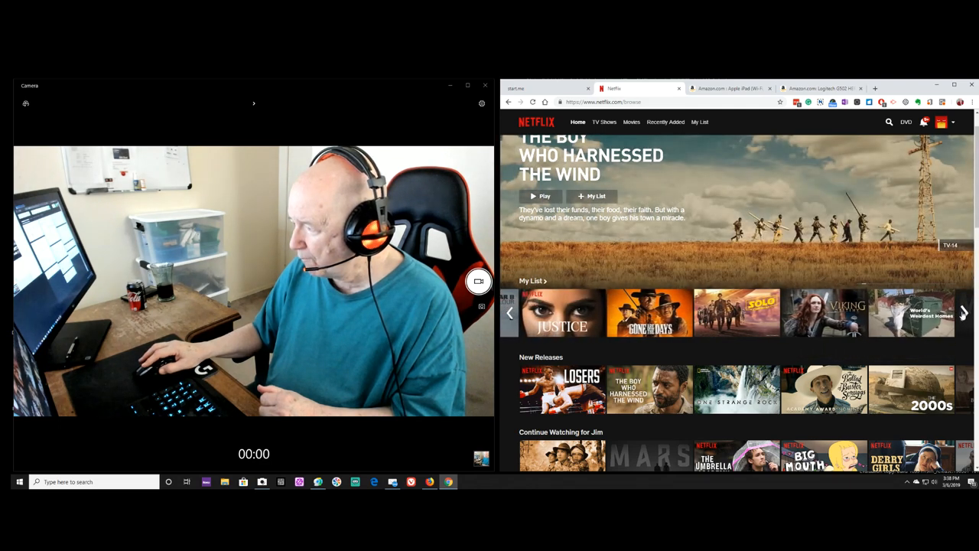
Step: Page the My List row forward to Get Shorty and Medal of Honor
click(963, 312)
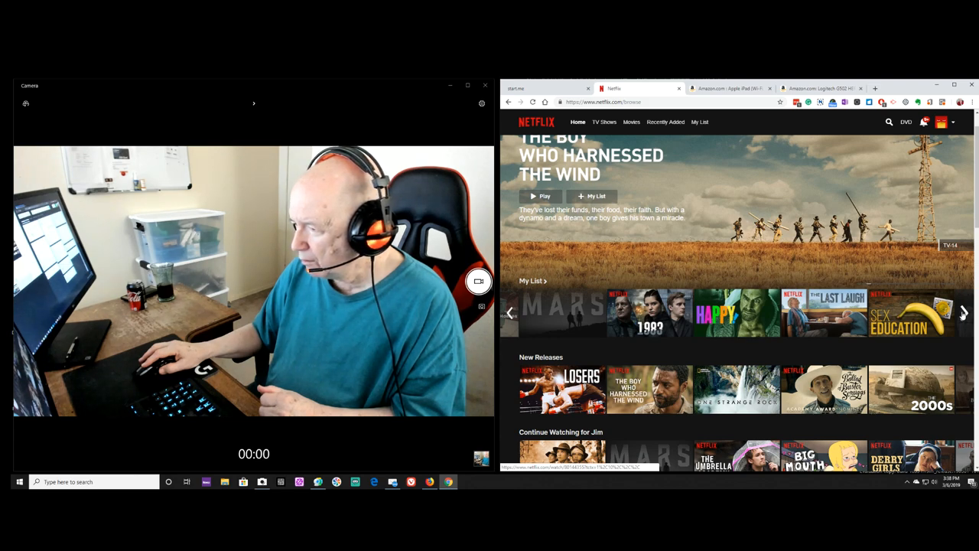
click(963, 312)
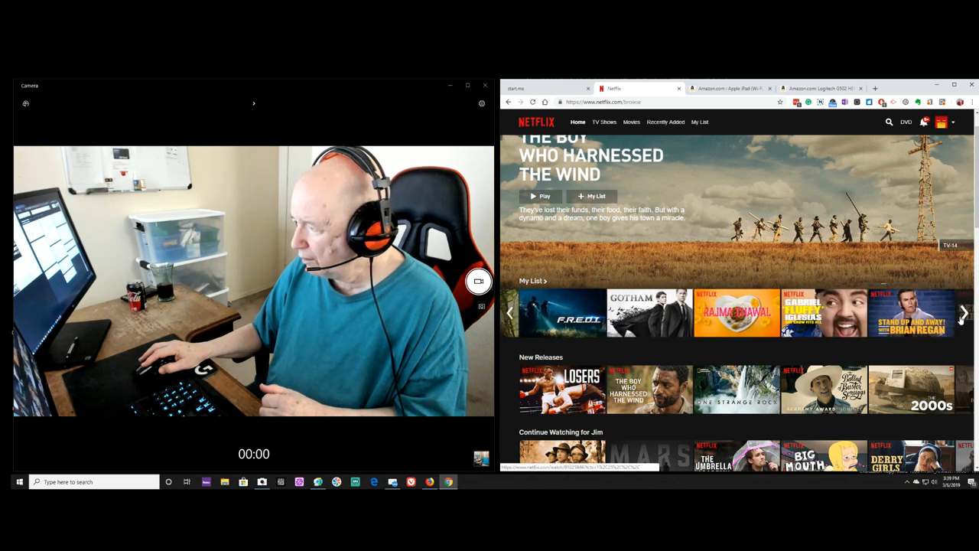
click(963, 312)
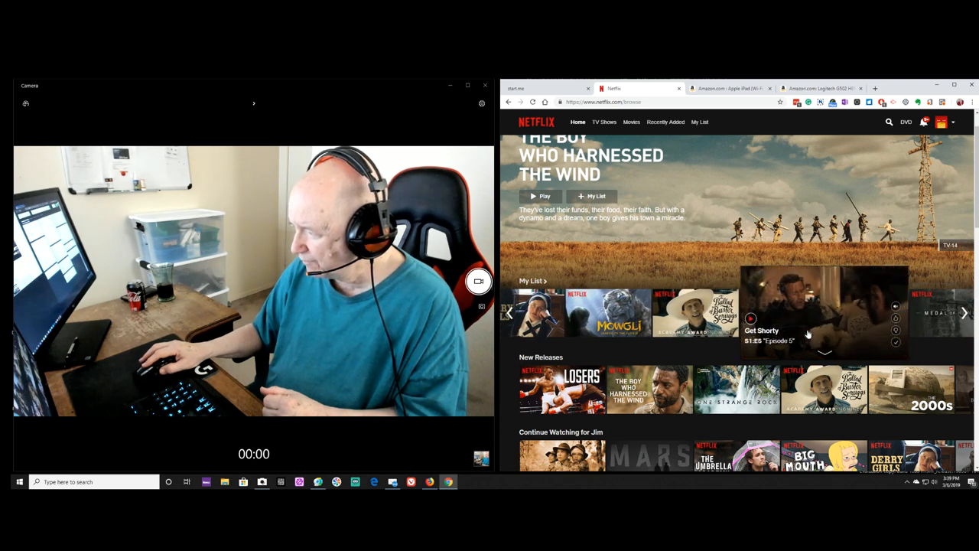
click(964, 312)
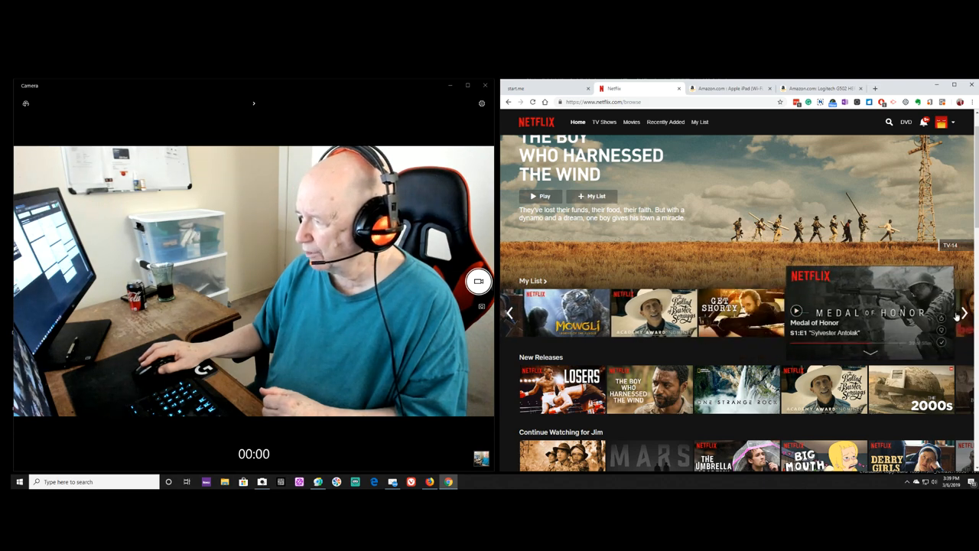
click(963, 312)
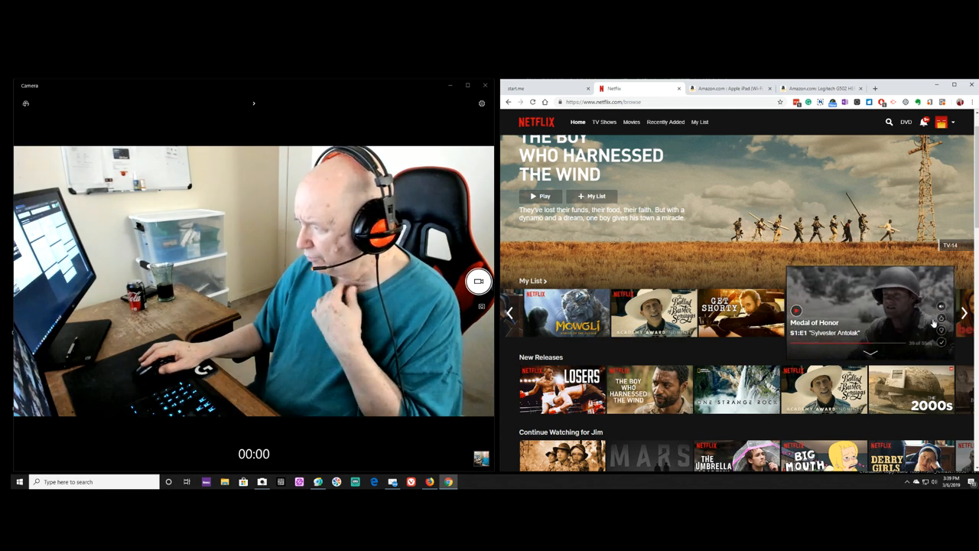
Step: Page the My List row forward twice to reveal Ozark, Maniac, Nurse Jackie and Next Gen
click(964, 312)
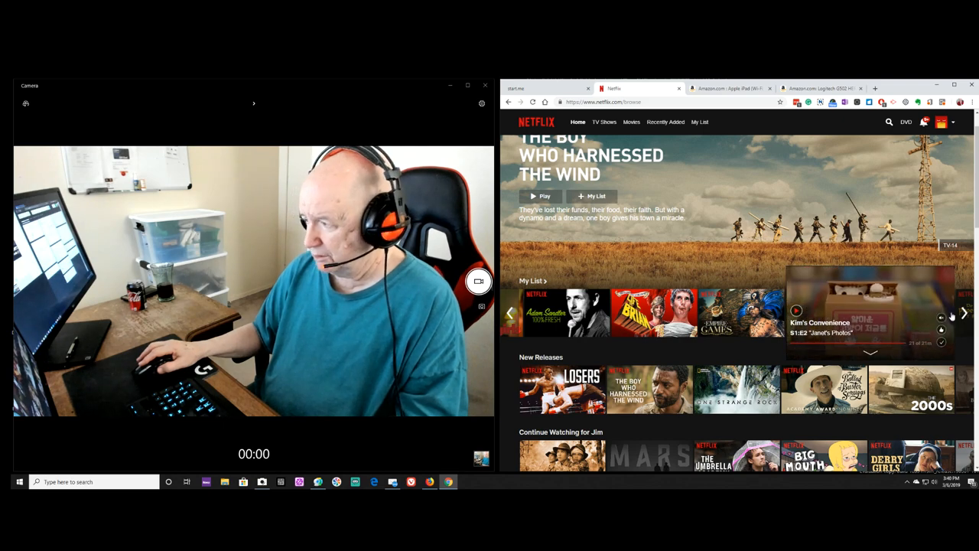
click(964, 312)
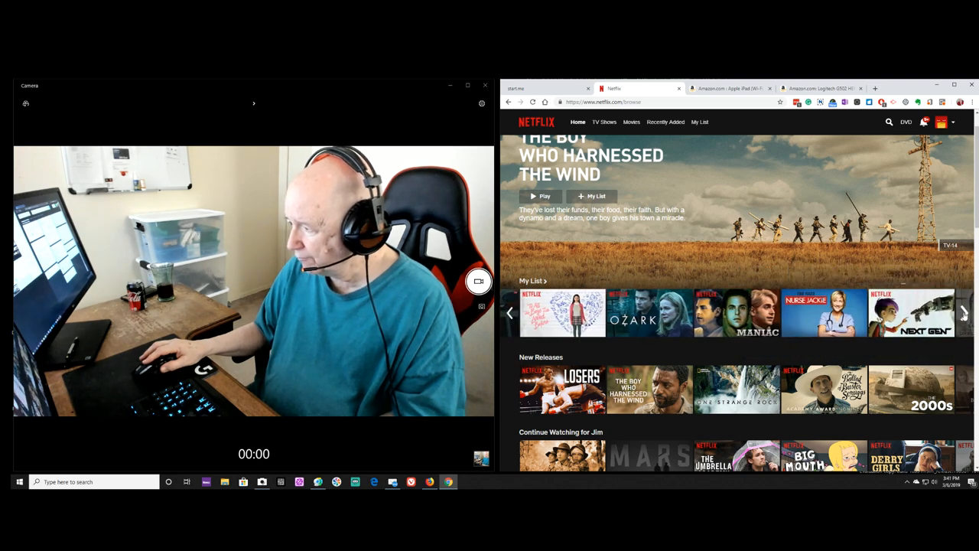
Step: Advance the My List row three more times, with the Continue Watching and Trending Now rows in view
click(963, 312)
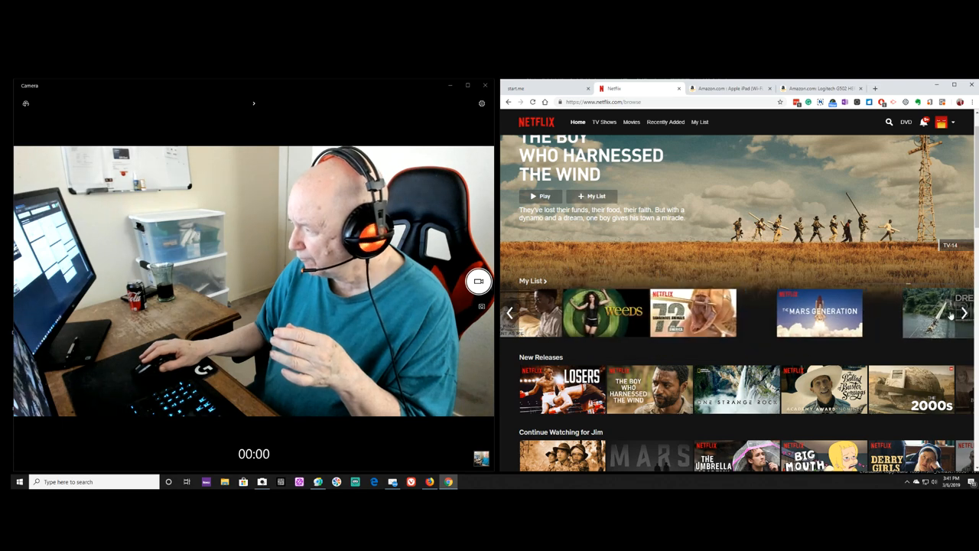
click(963, 313)
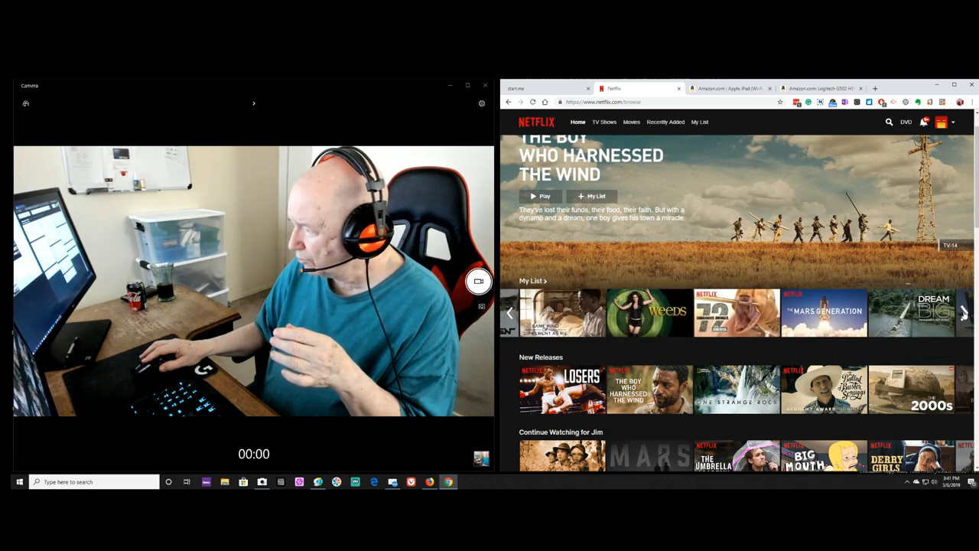
click(964, 312)
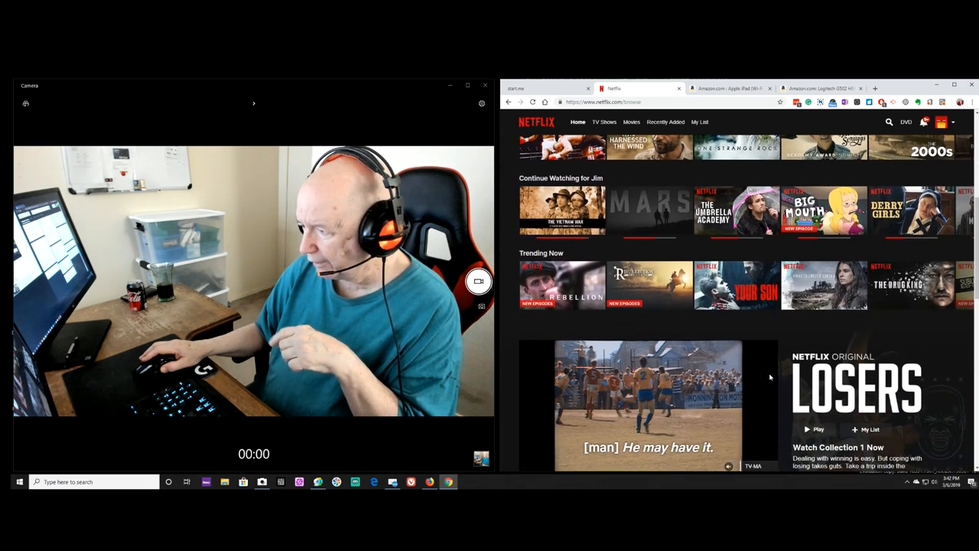
Step: Scroll past Recently Added and Netflix Originals to Quirky TV Shows and Top Picks for Jim
scroll(down, 3)
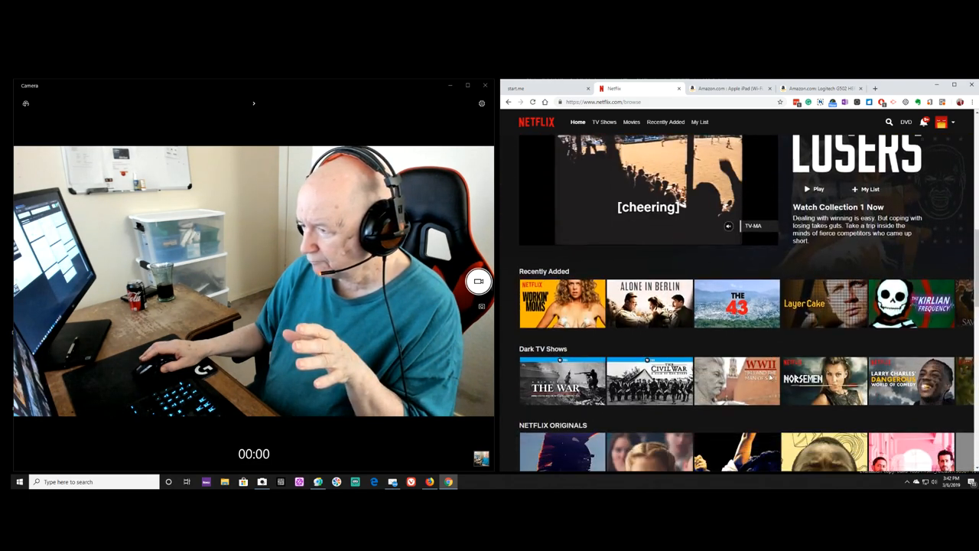
scroll(down, 3)
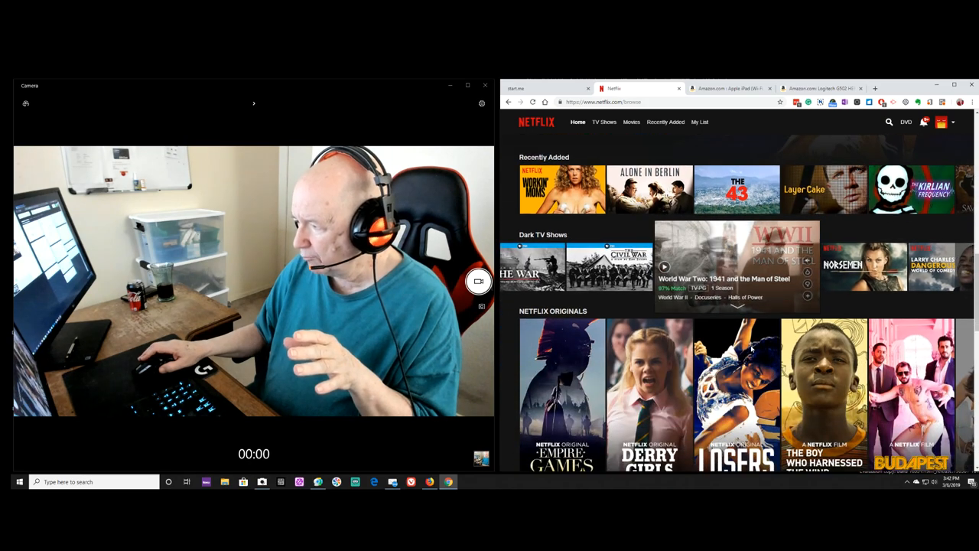
scroll(down, 3)
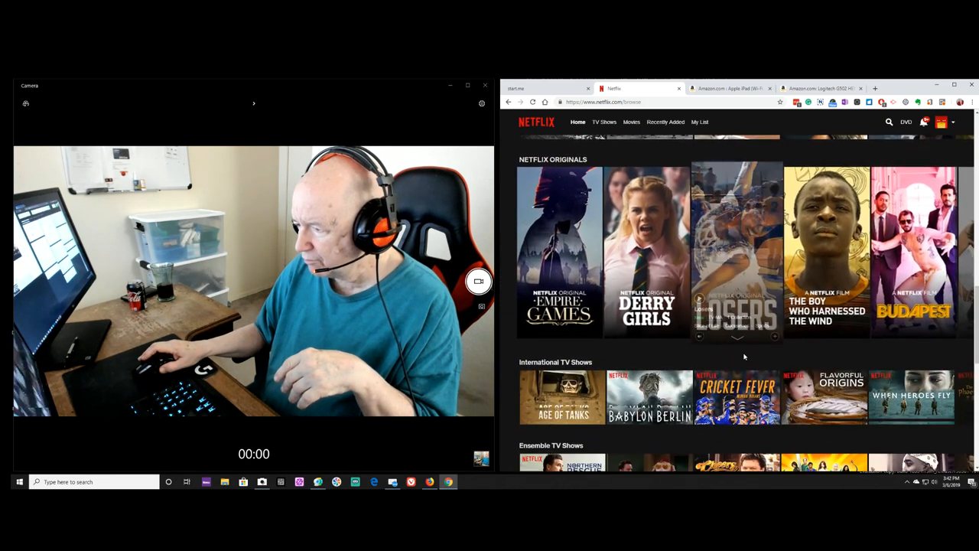
scroll(down, 3)
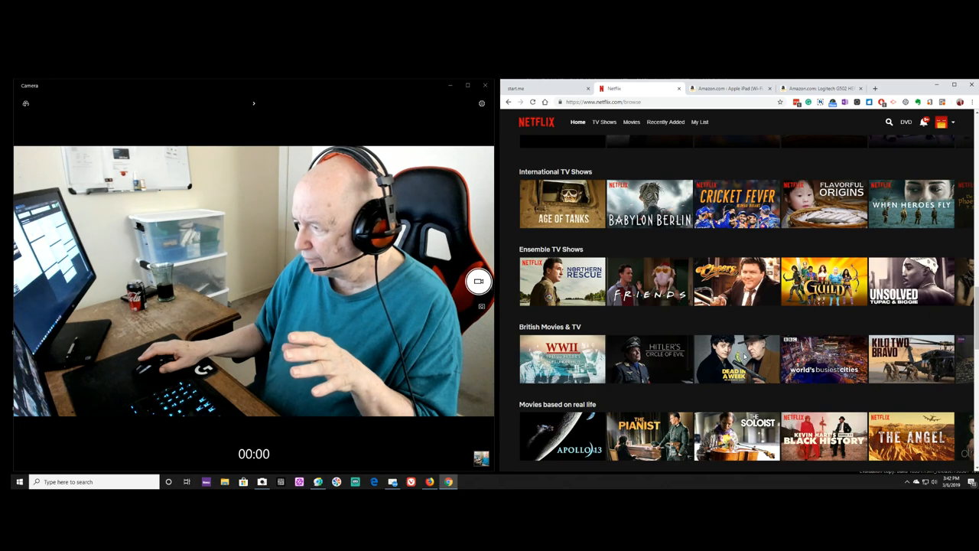
scroll(down, 3)
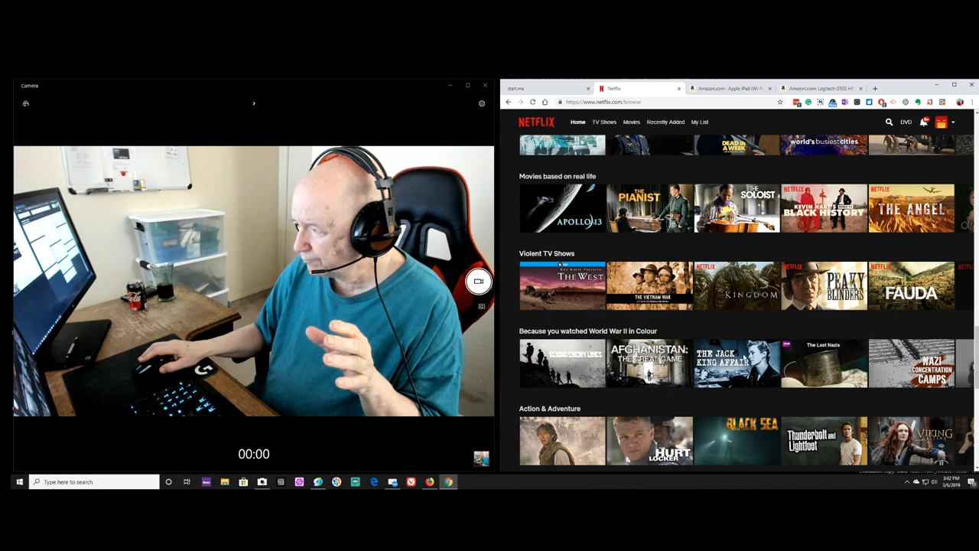
scroll(down, 3)
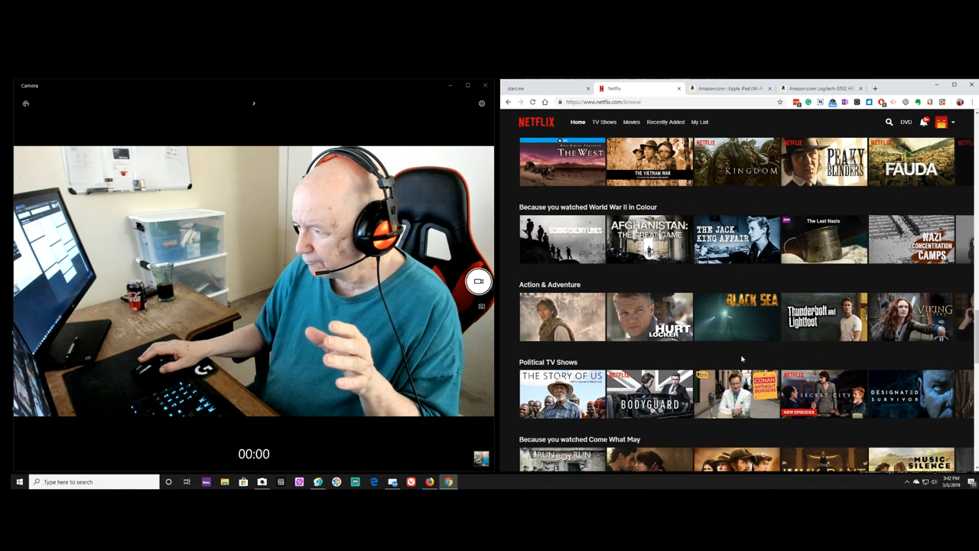
scroll(down, 3)
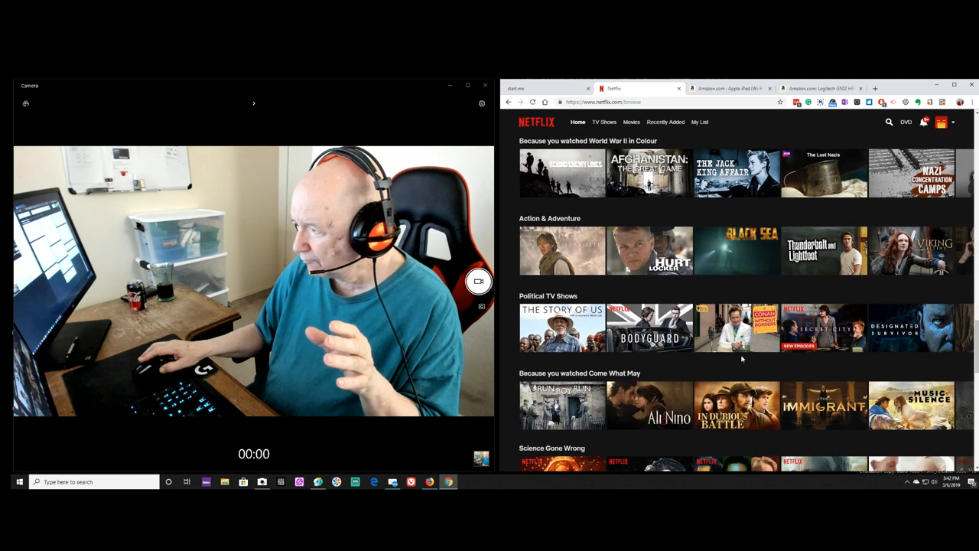
scroll(down, 3)
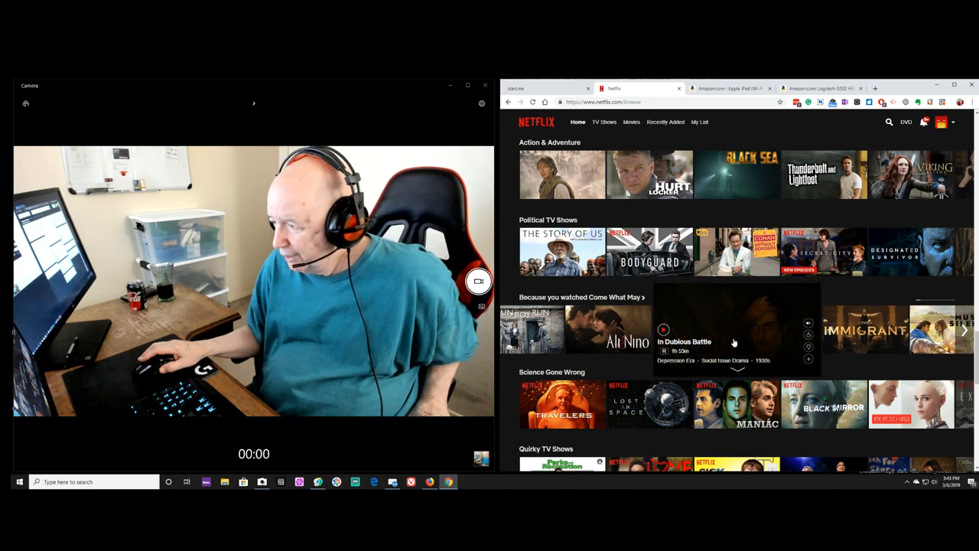
scroll(down, 3)
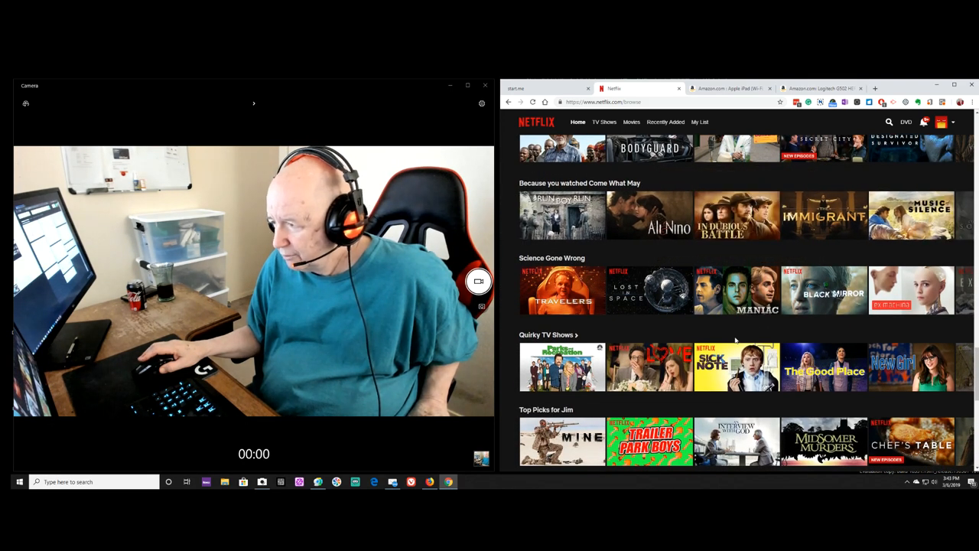
scroll(down, 3)
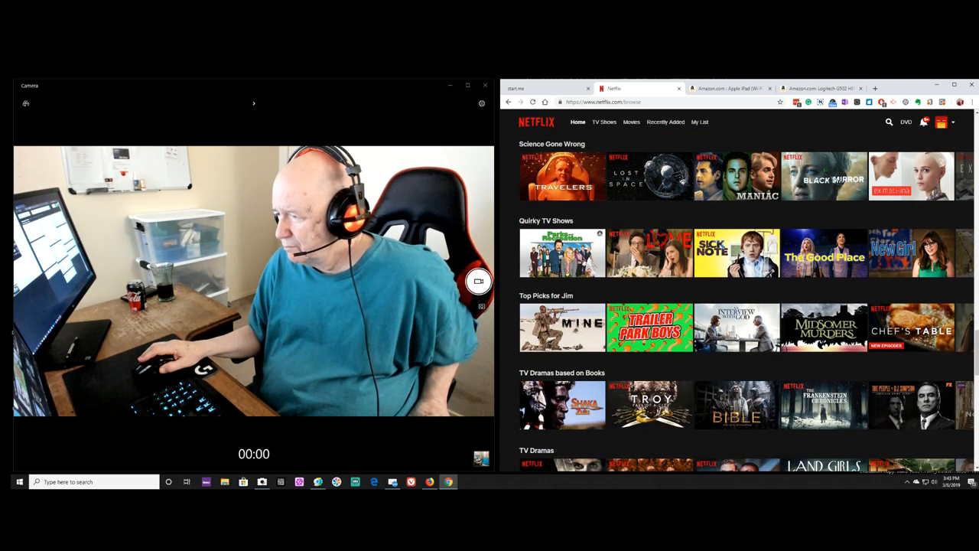
Step: Scroll past the Docs & Reality TV and Documentaries rows to the footer
scroll(down, 3)
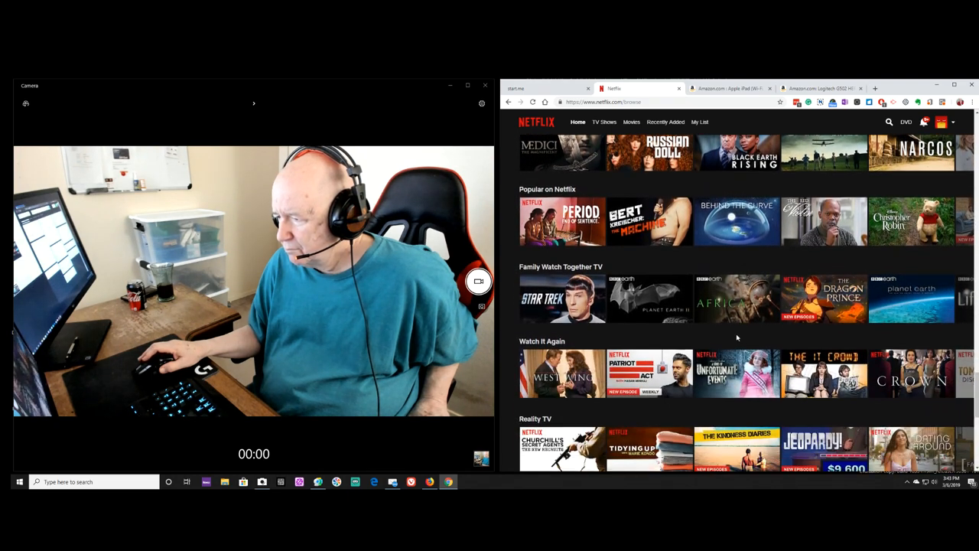
scroll(down, 3)
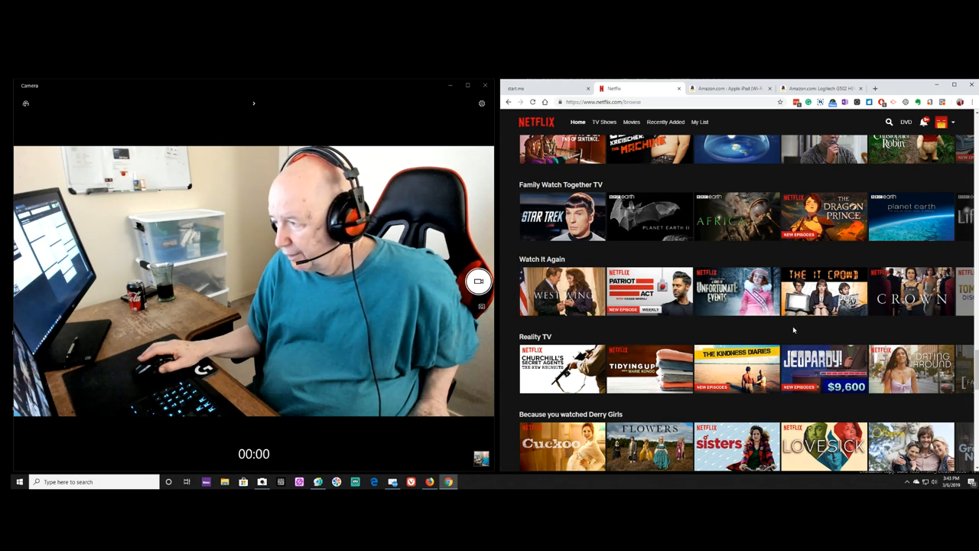
mouse_move(823, 321)
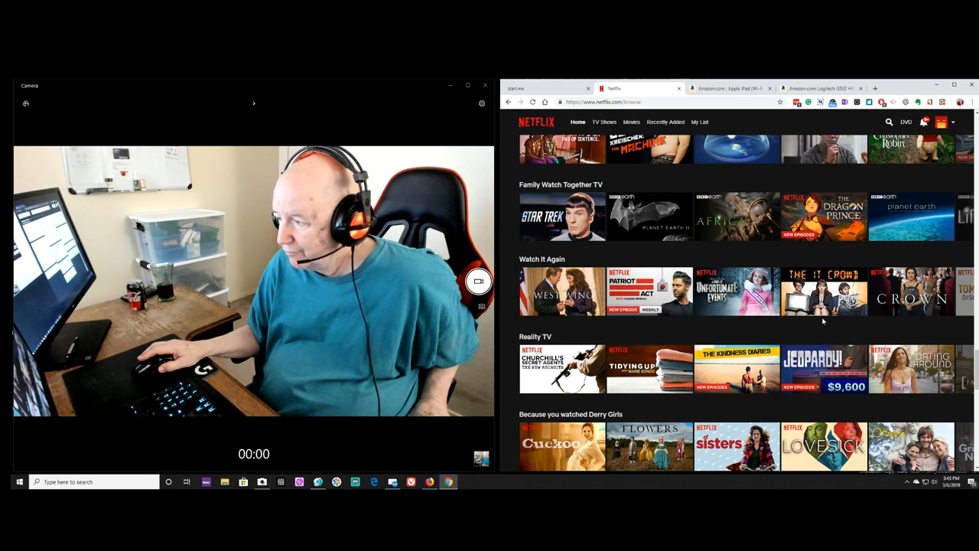
scroll(down, 3)
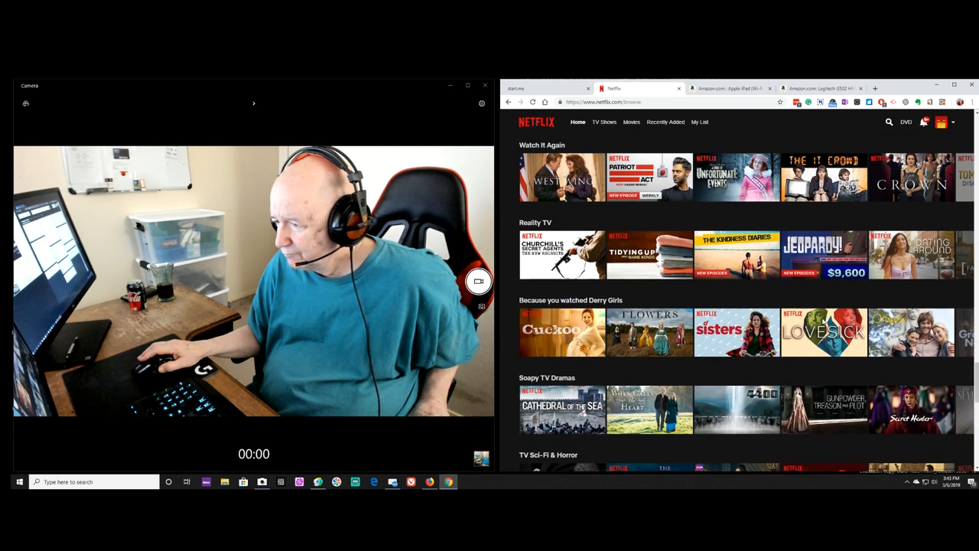
scroll(down, 3)
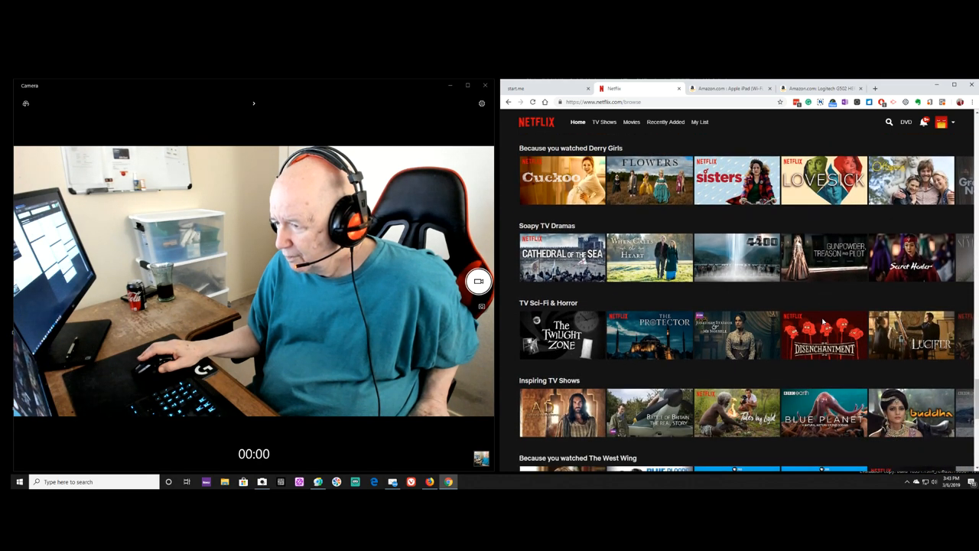
scroll(down, 3)
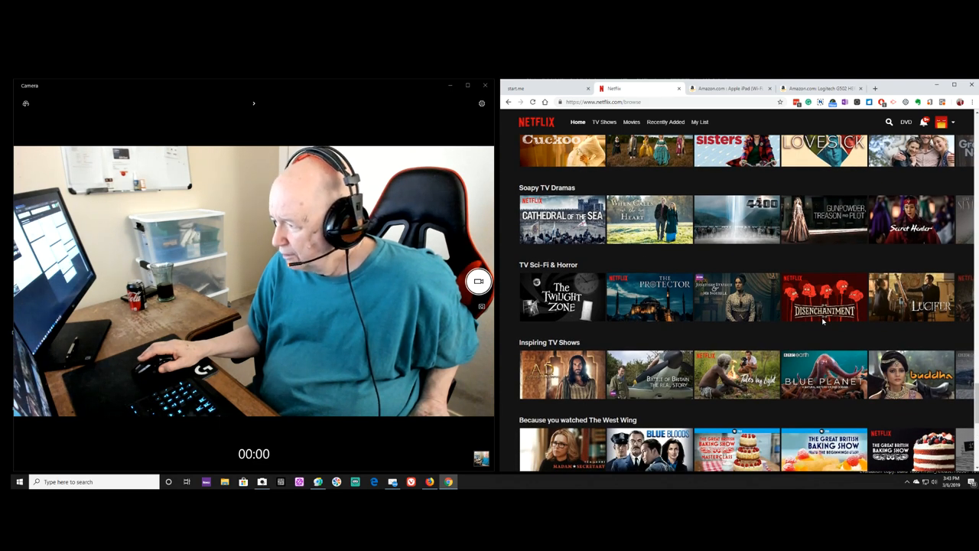
scroll(down, 3)
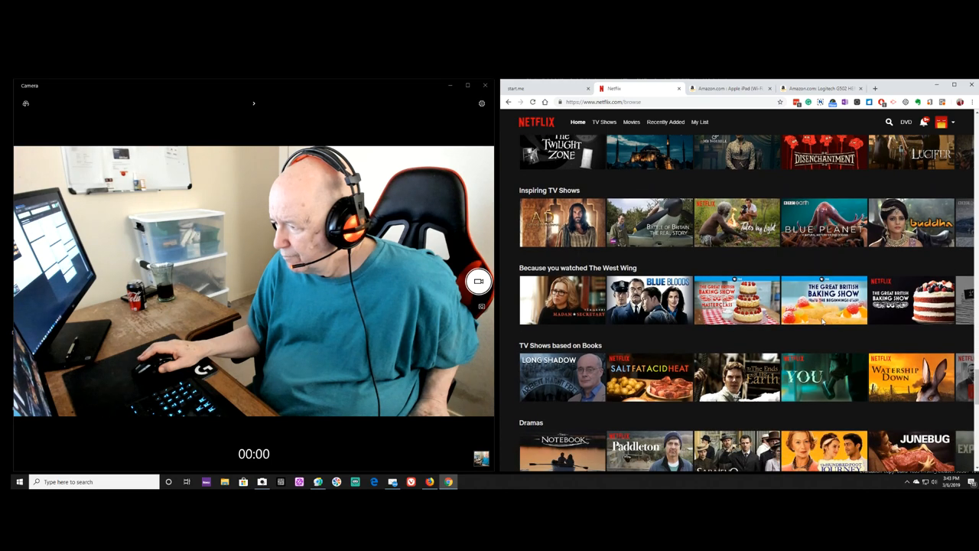
scroll(down, 3)
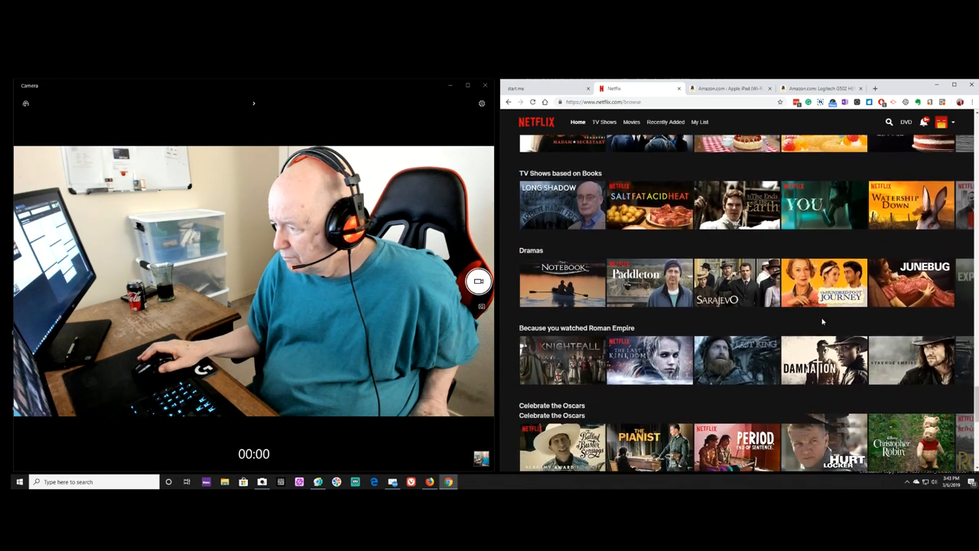
scroll(down, 3)
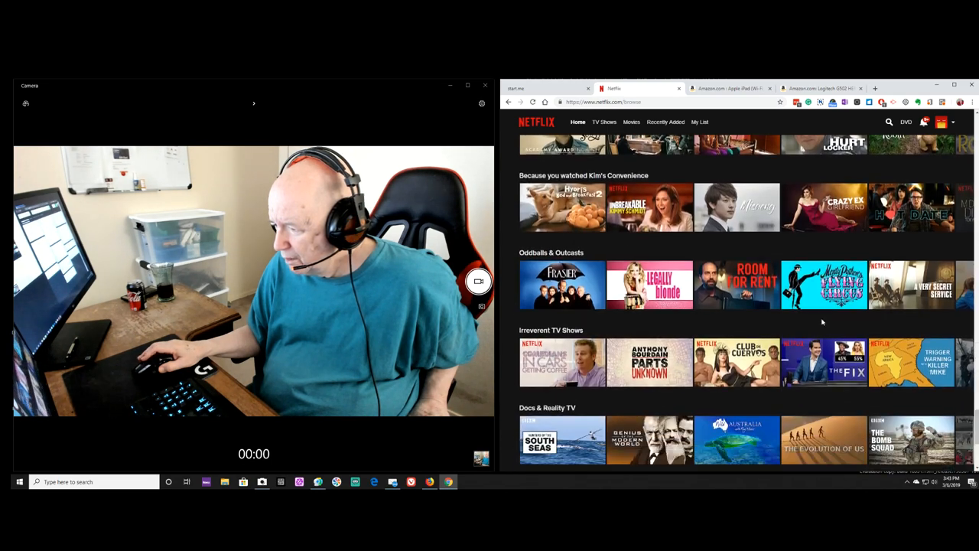
scroll(down, 3)
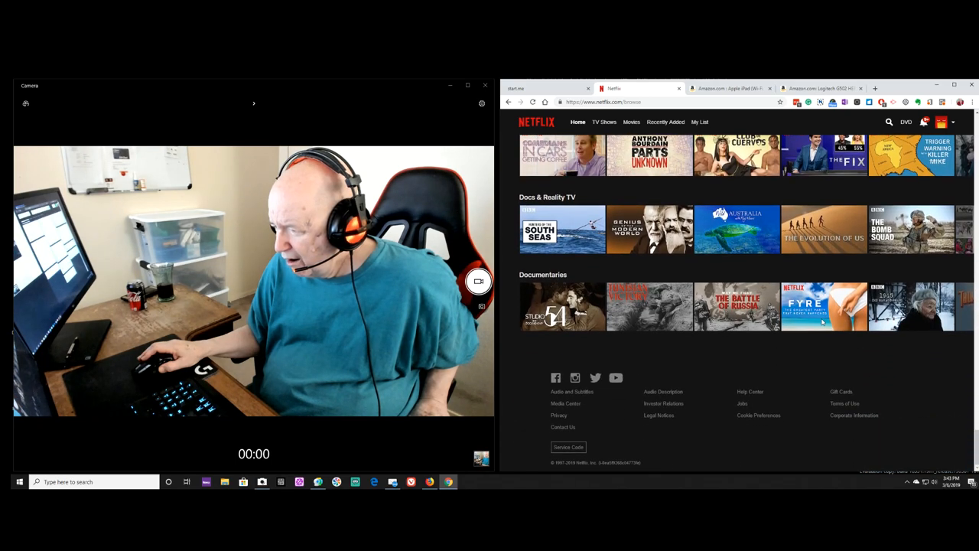
Step: Move back up from the footer to the Action & Adventure and Political TV Shows rows
scroll(up, 3)
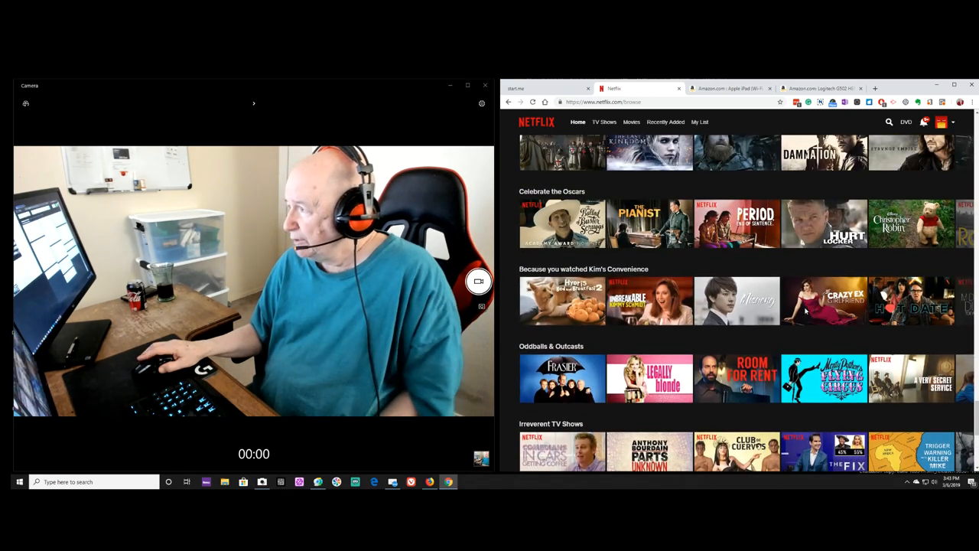
scroll(down, 3)
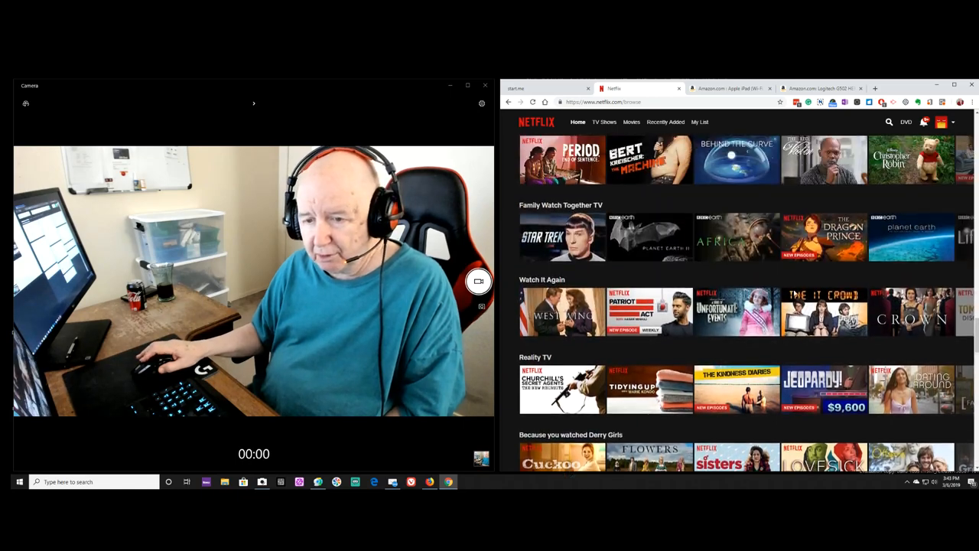
scroll(down, 3)
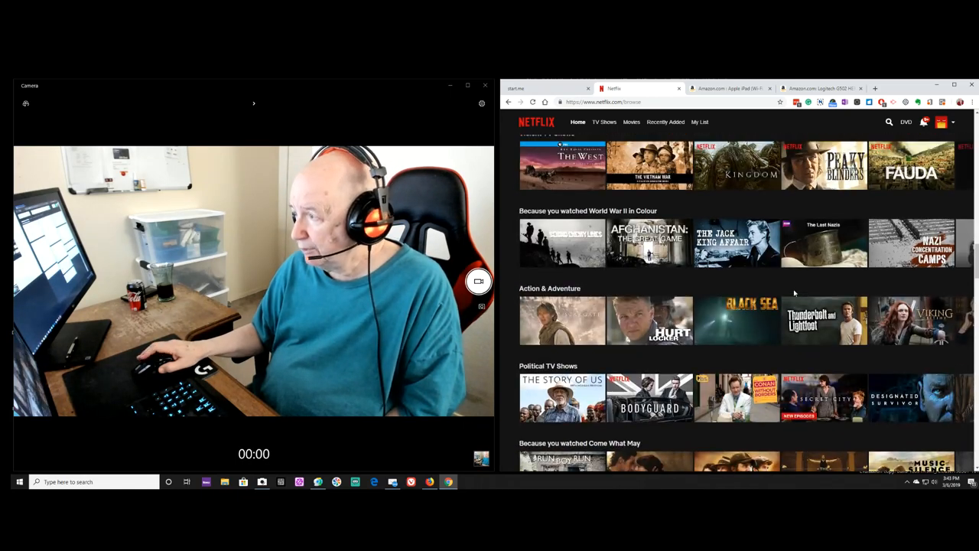